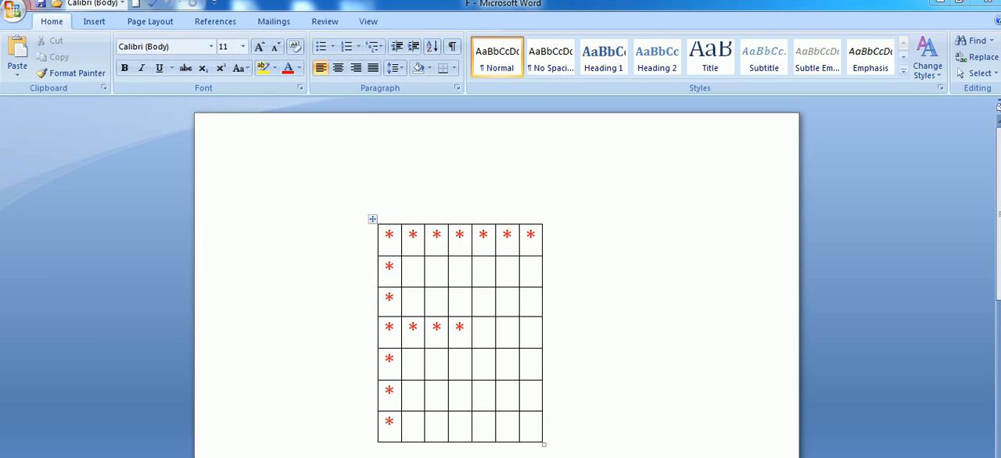
mouse_move(581, 363)
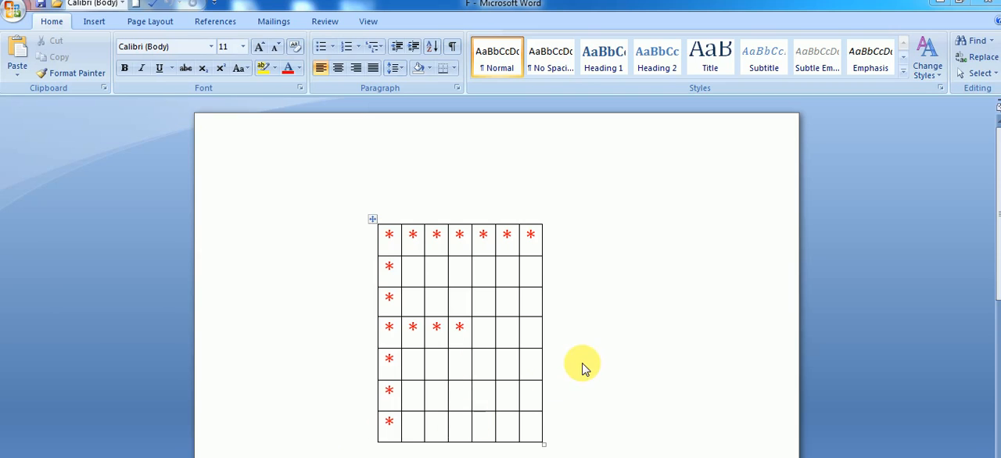
Launch IDLE (Python 3.6) from the Start menu and reach the File menu of its shell.
click(460, 327)
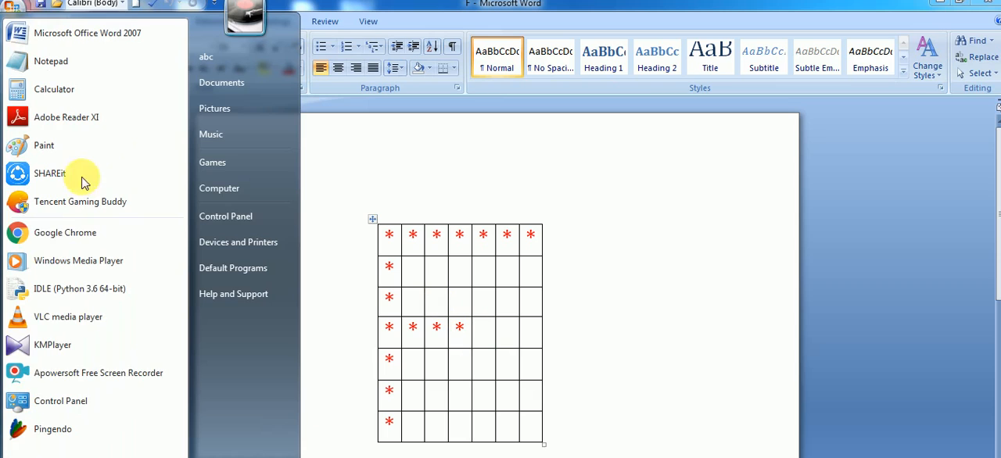
mouse_move(60, 287)
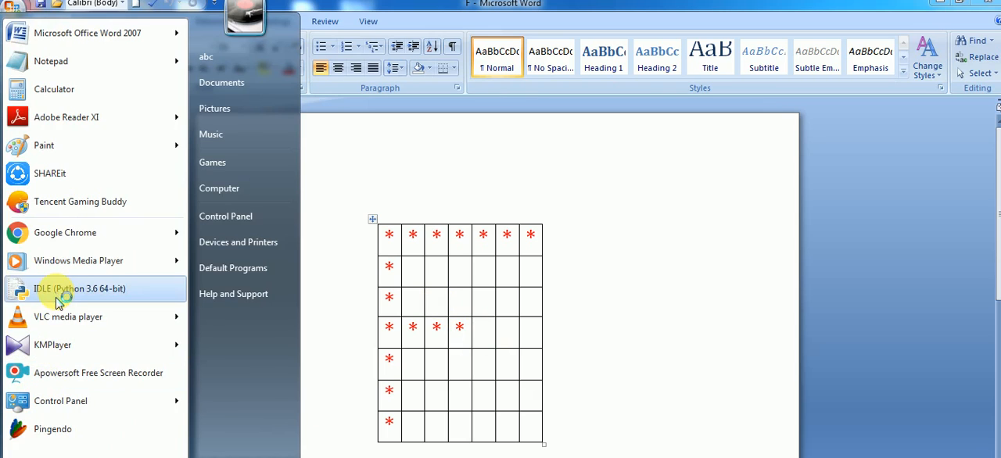
click(55, 294)
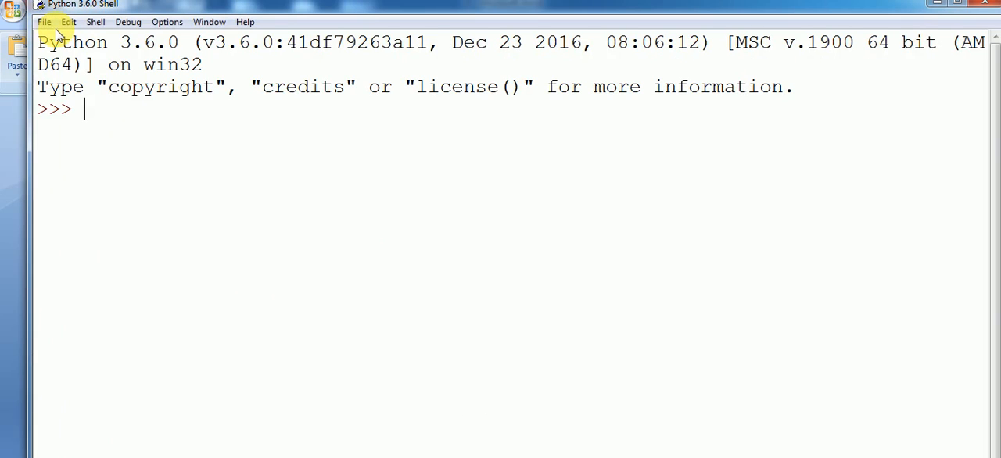
click(43, 22)
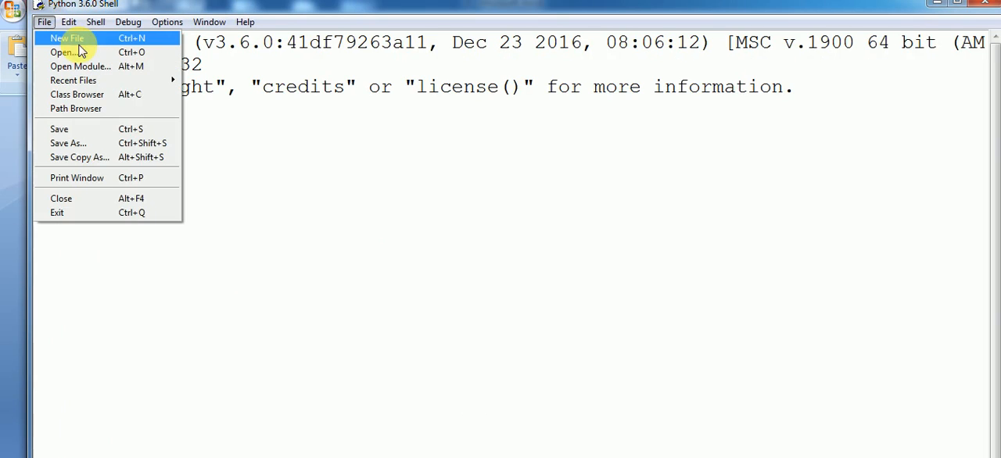
Start a new script with first line n=int(input("enter any number")) and begin the for line.
click(66, 38)
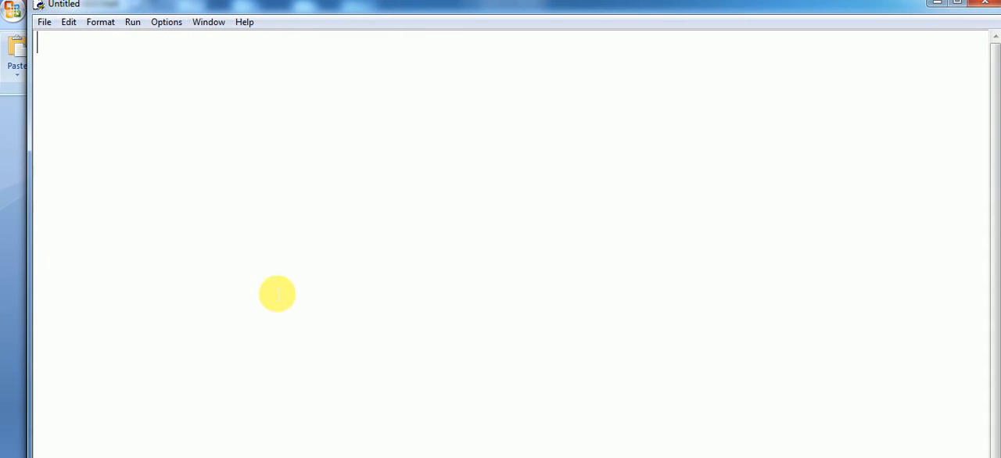
text(n)
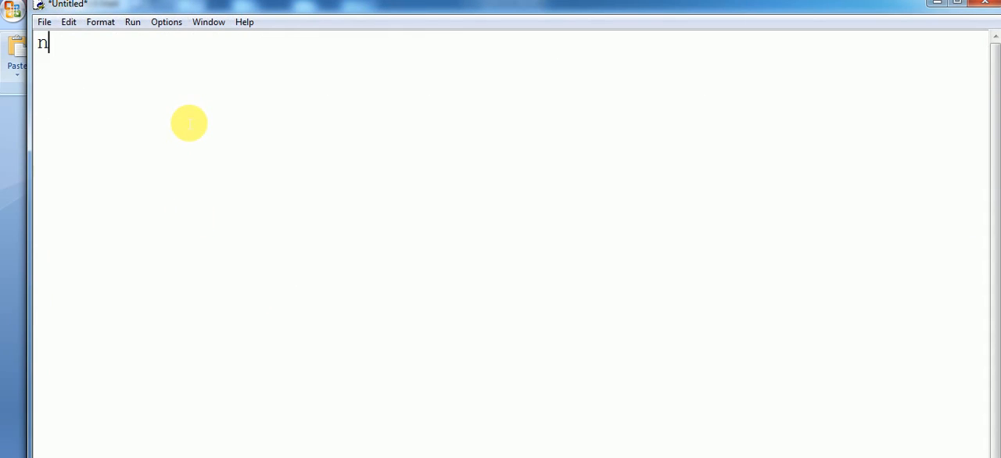
text(=i)
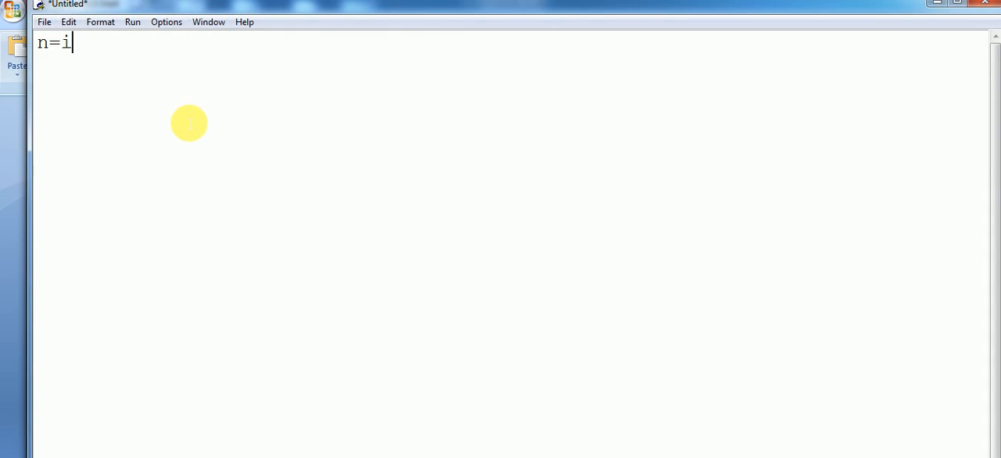
text(nt()
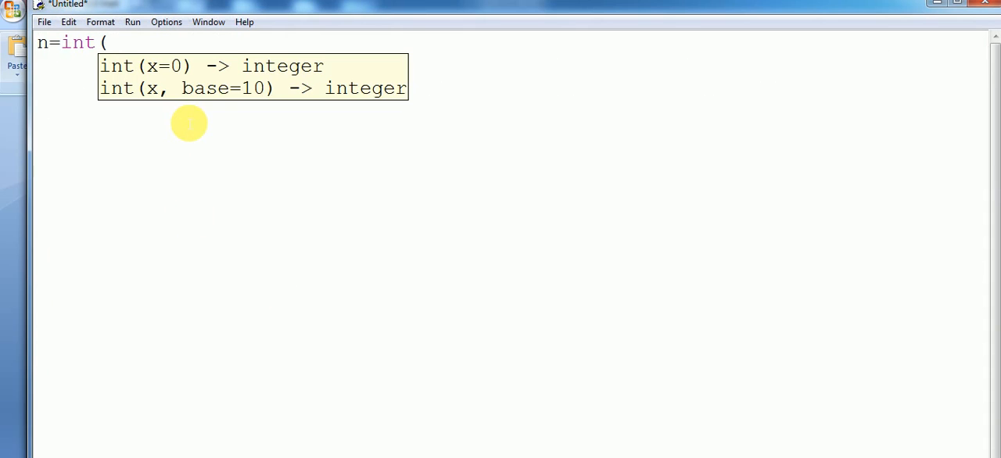
text(input)
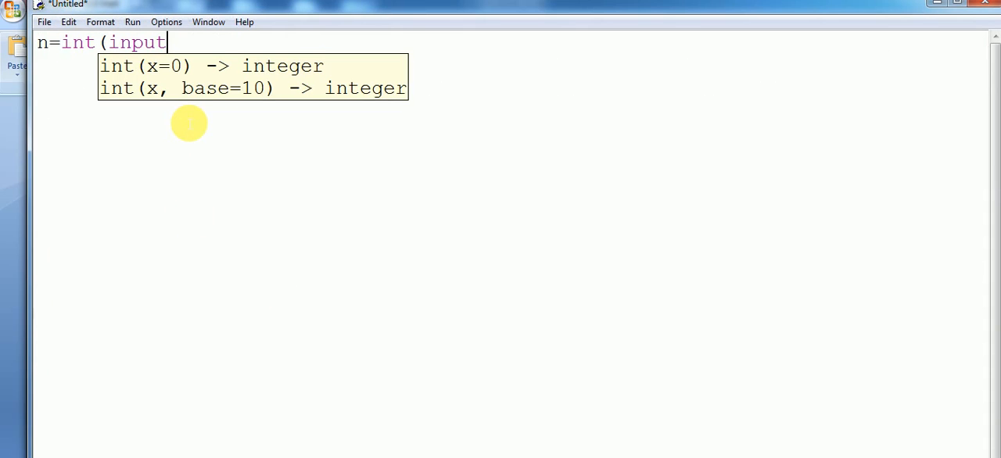
text(("en)
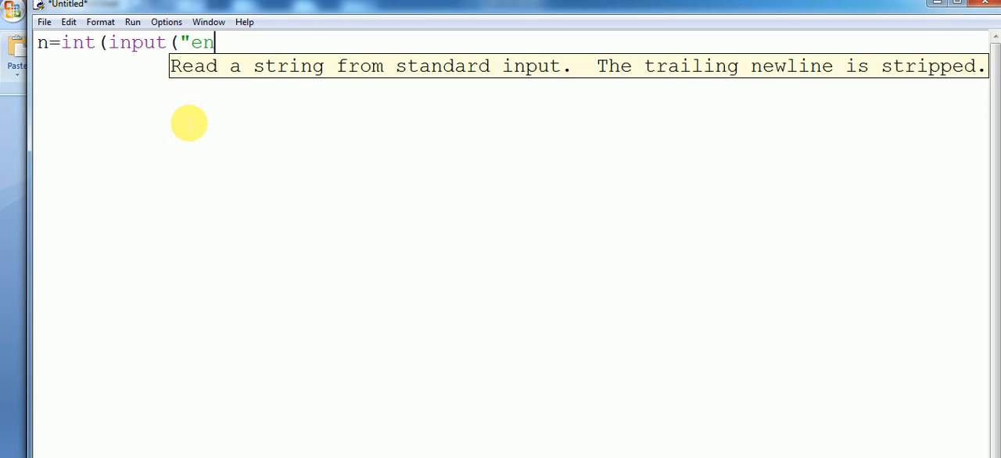
text(te)
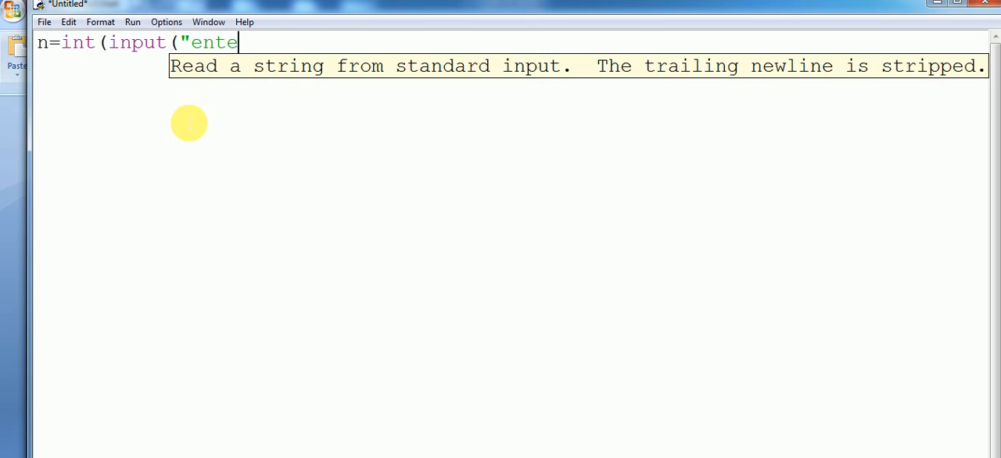
text(r)
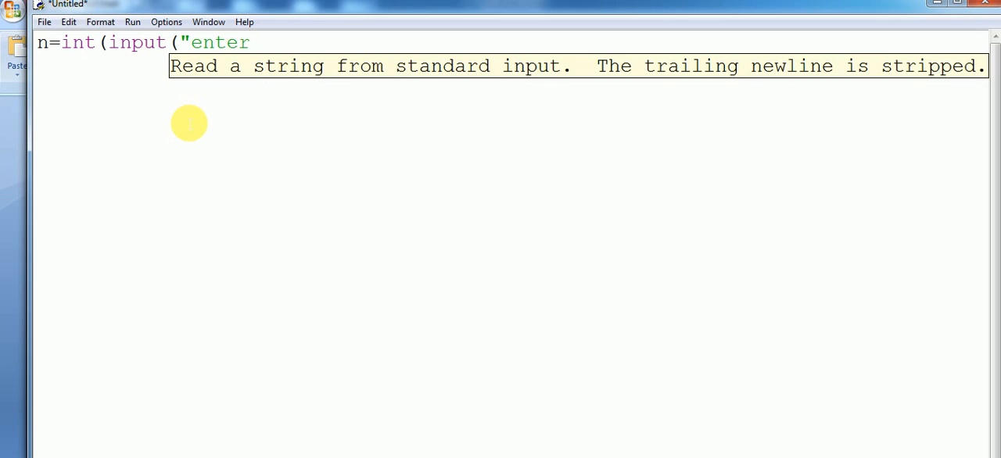
text(any n)
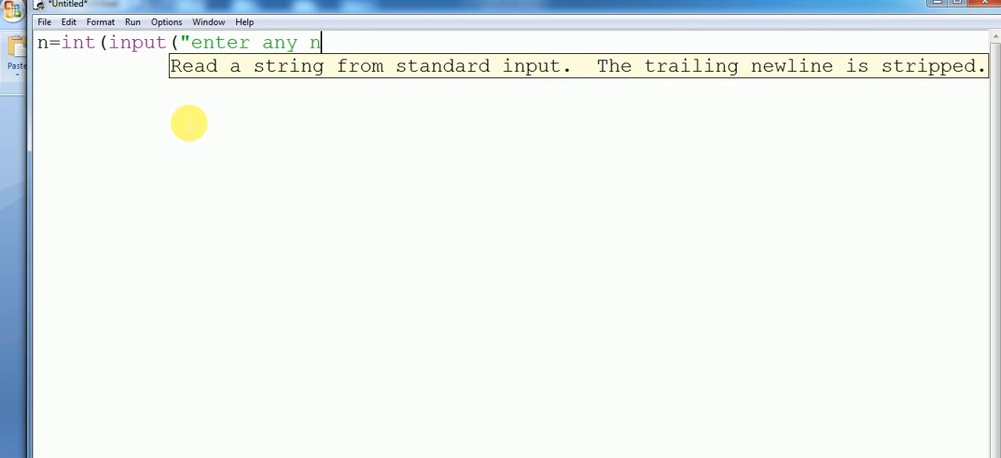
text(umber)
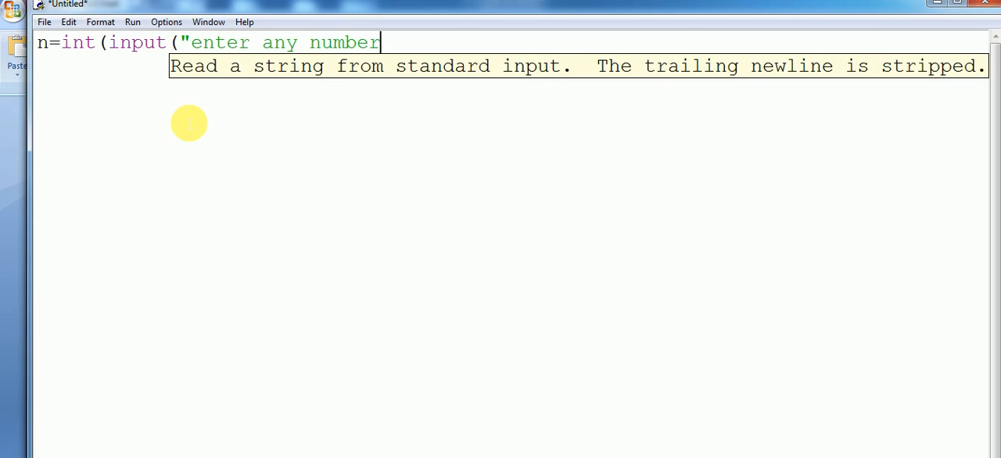
text(")))
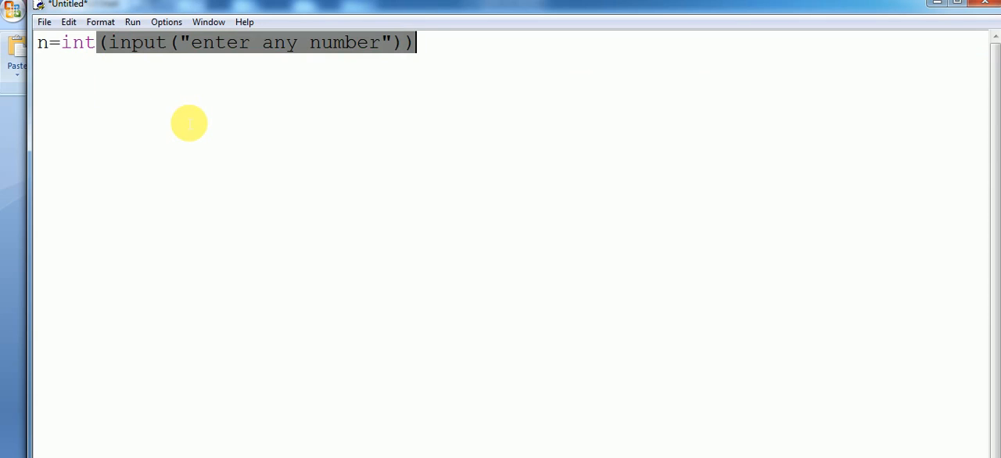
text(fo)
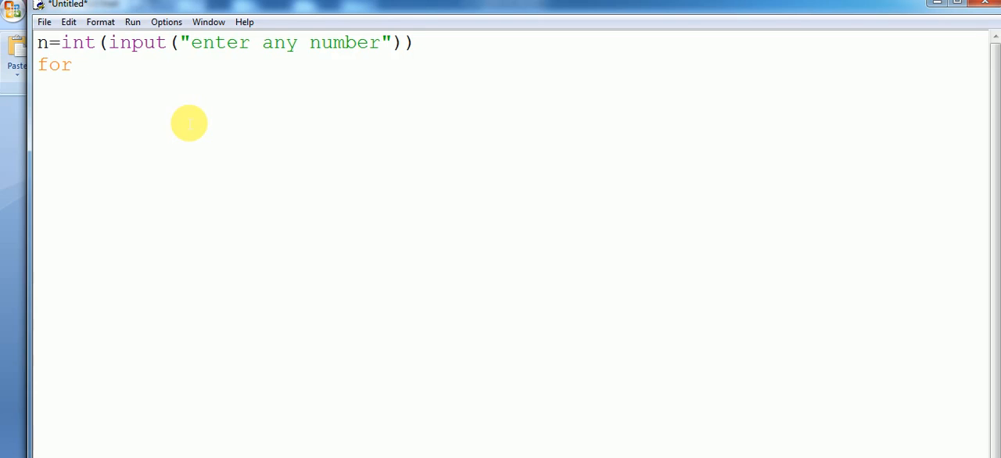
Write the outer loop 'for row in range(n):'.
text(row)
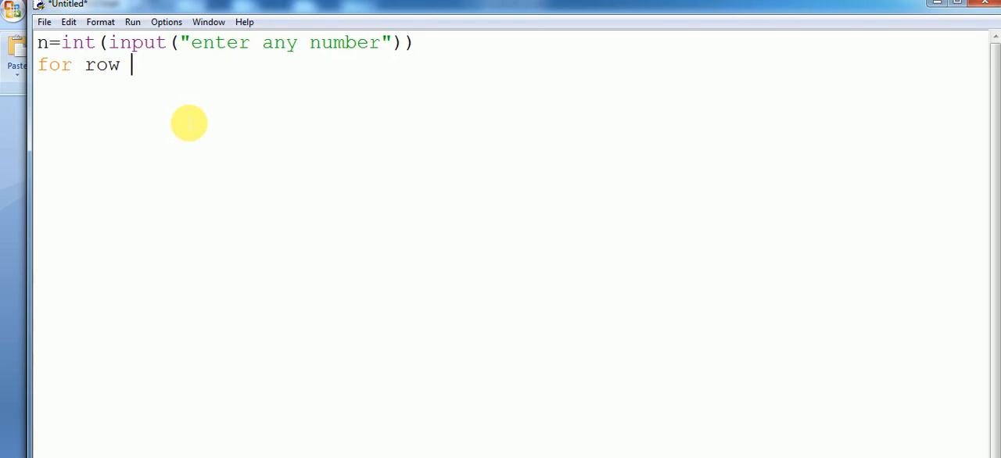
text(in ran)
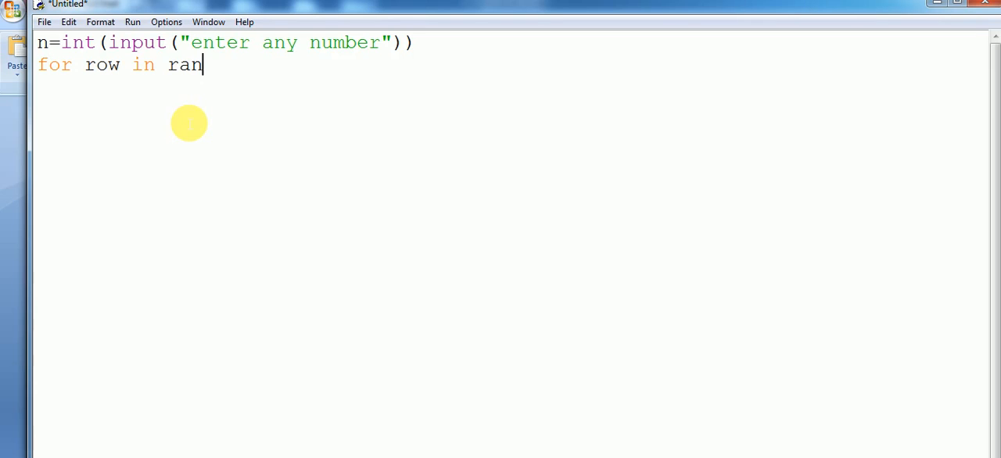
text(ge()
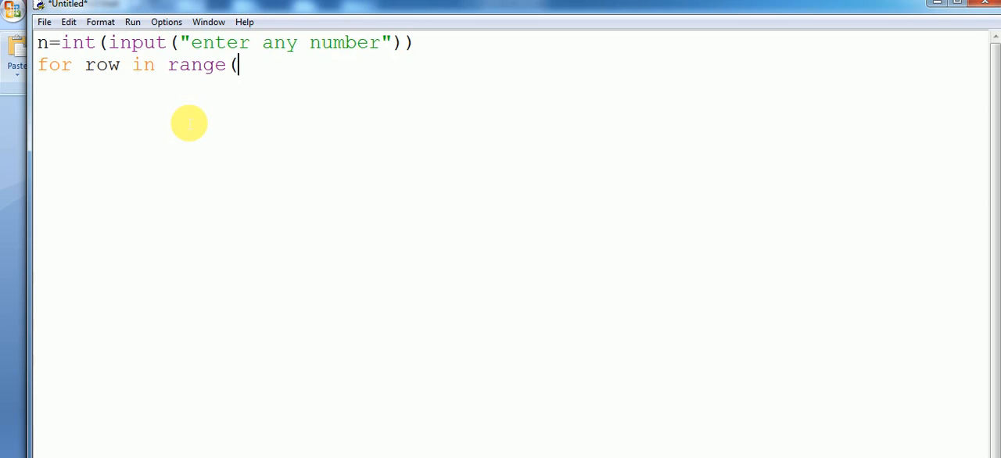
text(n)
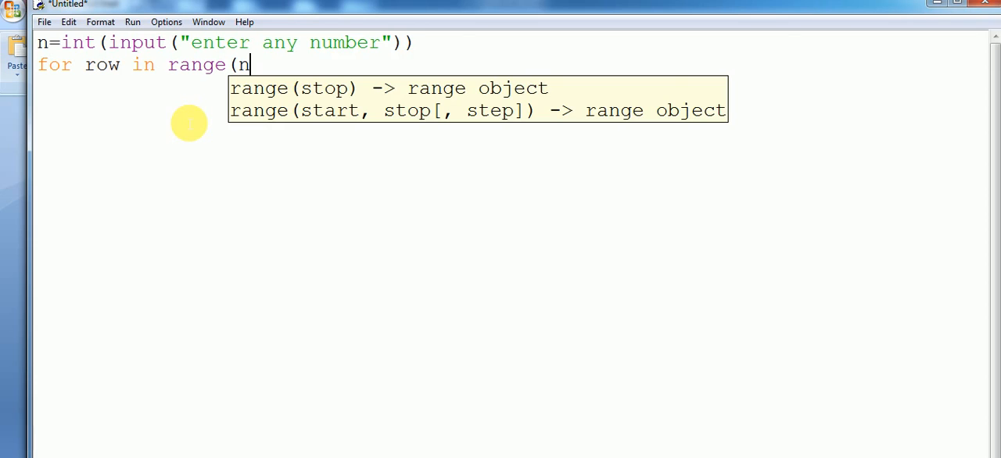
text():)
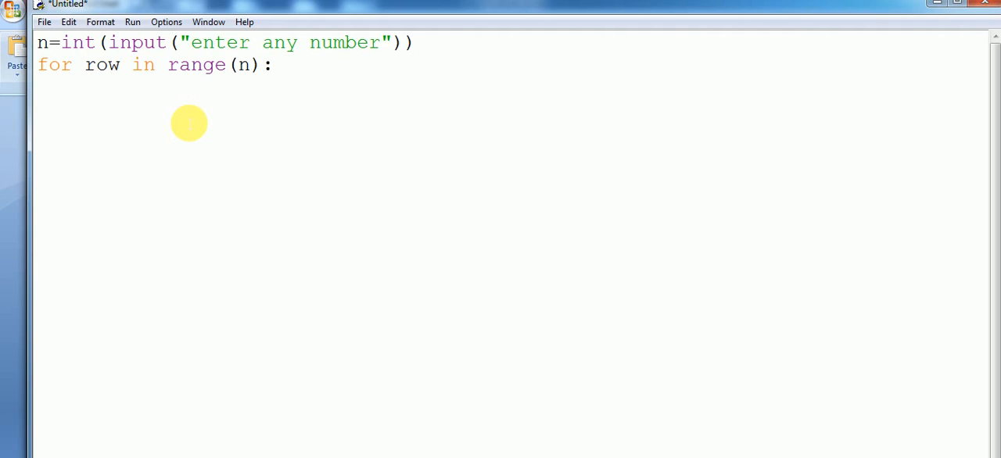
Write the inner loop 'for j in range(n):' and begin the if line beneath it.
text(for j)
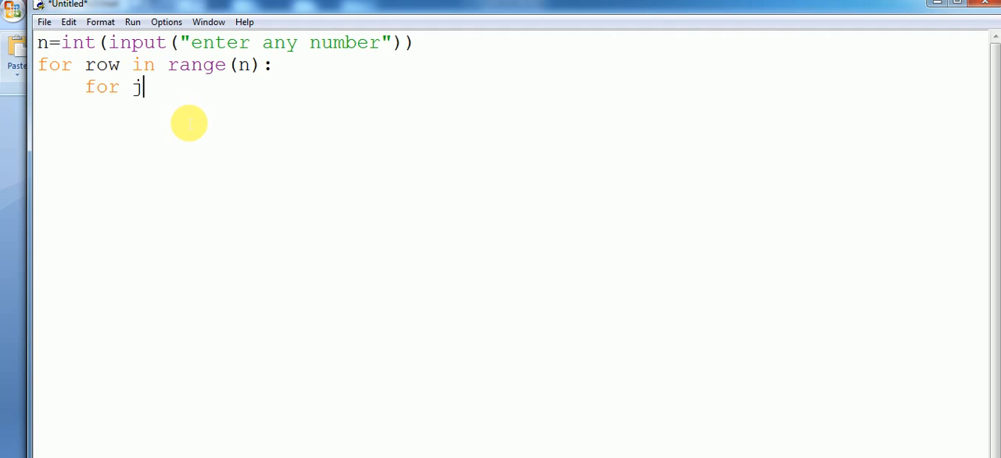
text(in ran)
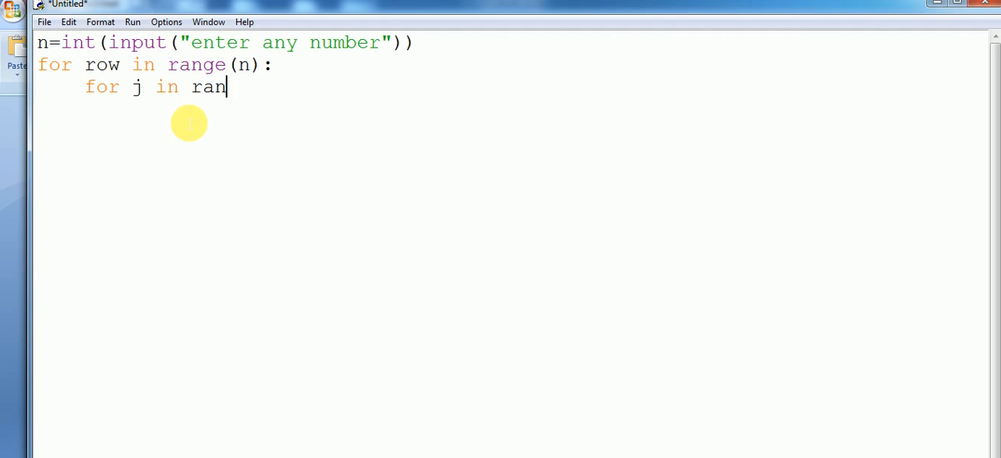
text(ge()
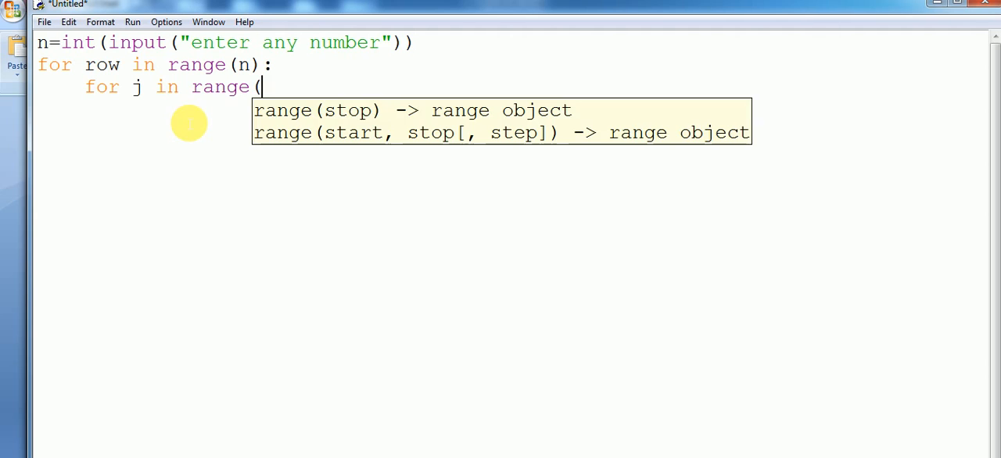
text(n))
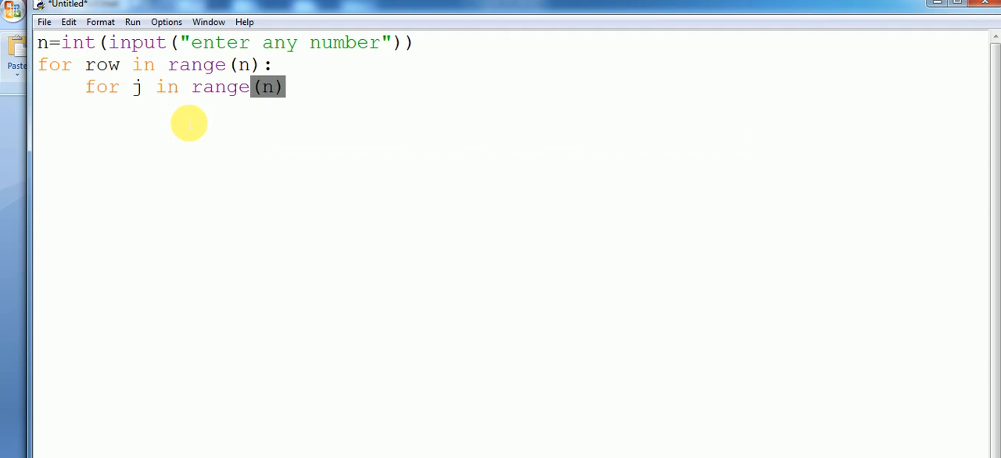
text(:)
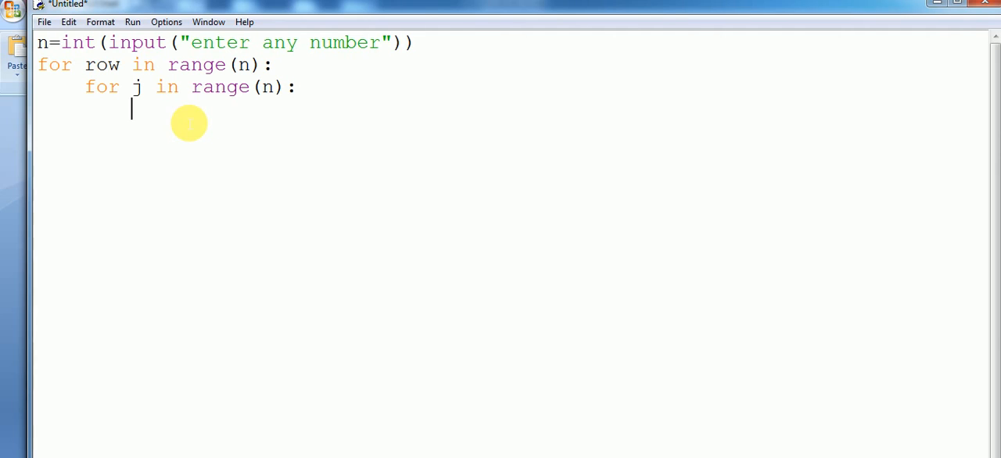
text(if)
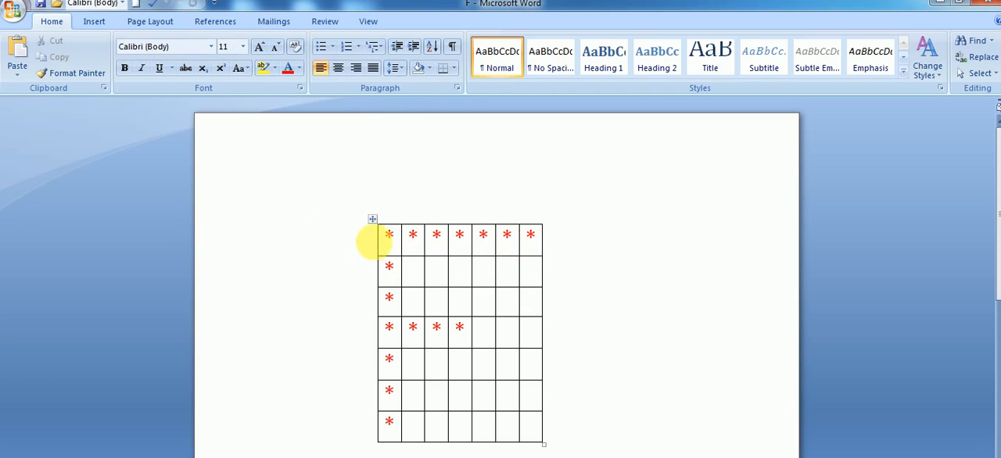
mouse_move(388, 327)
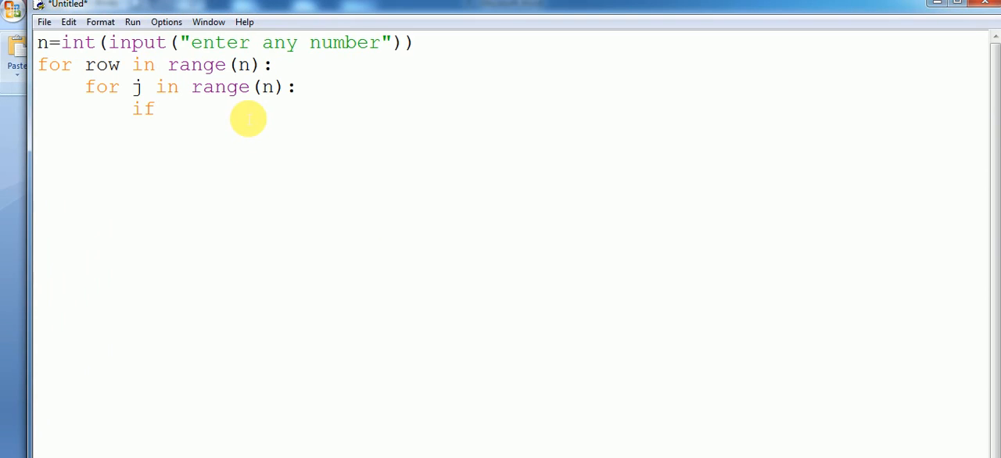
Write the condition 'if row==0 or col==0' inside the inner loop.
text(row)
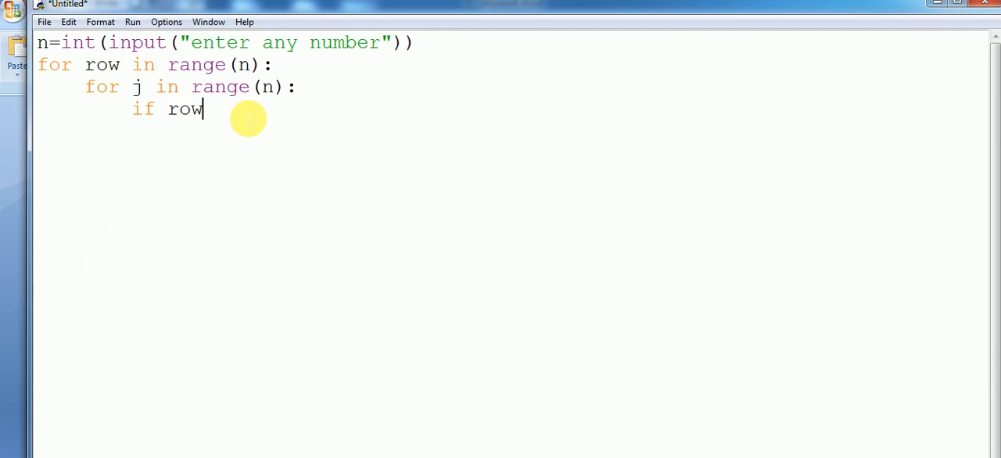
text(==)
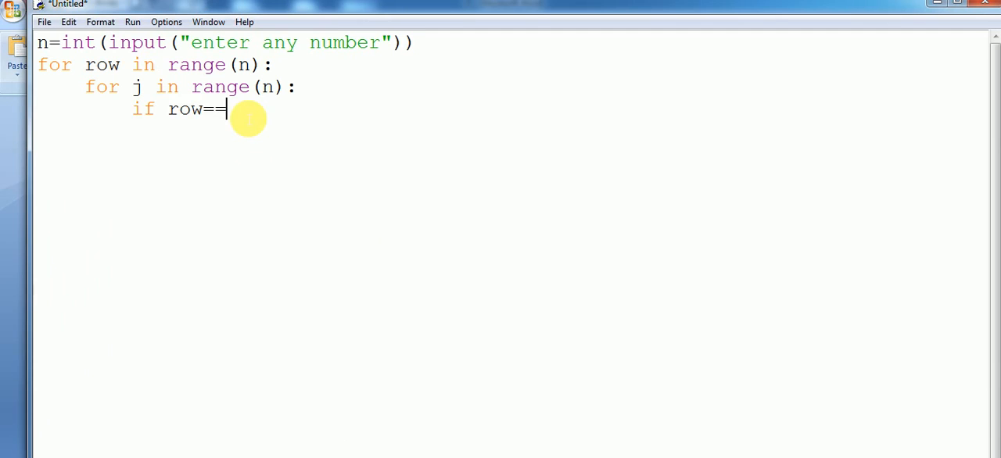
text(0)
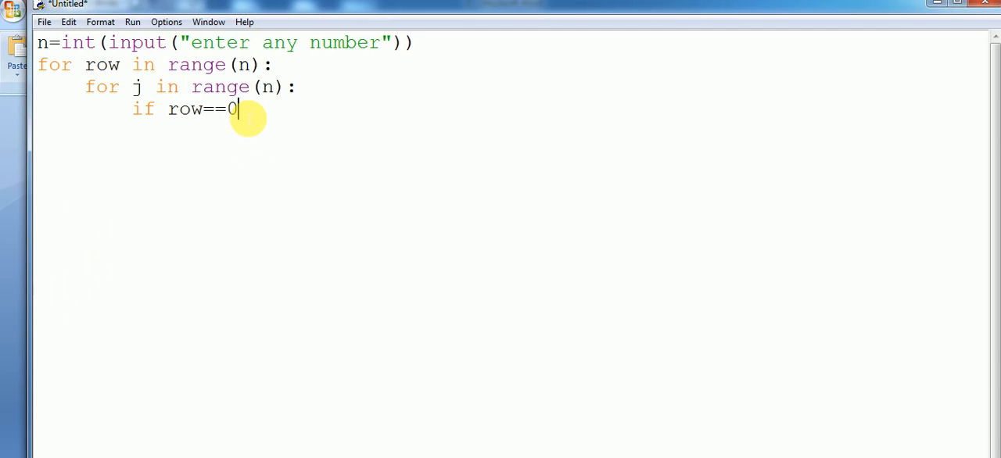
text(or)
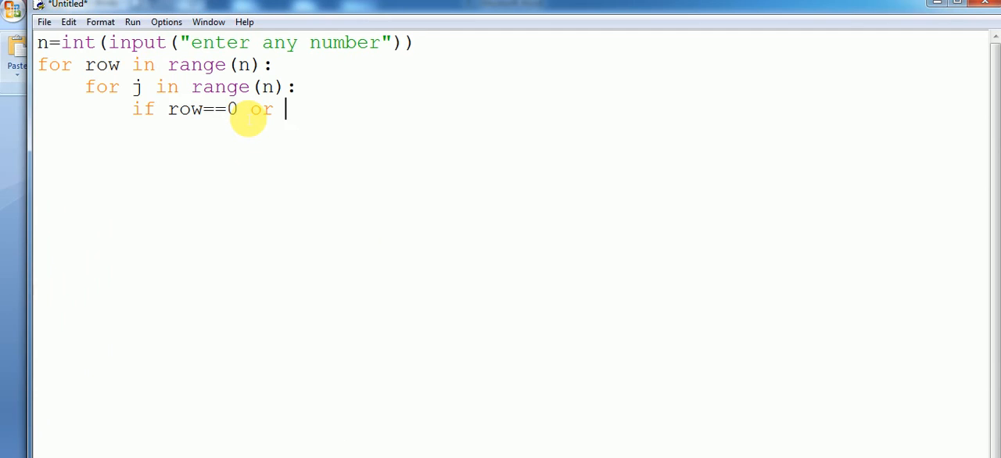
text(col)
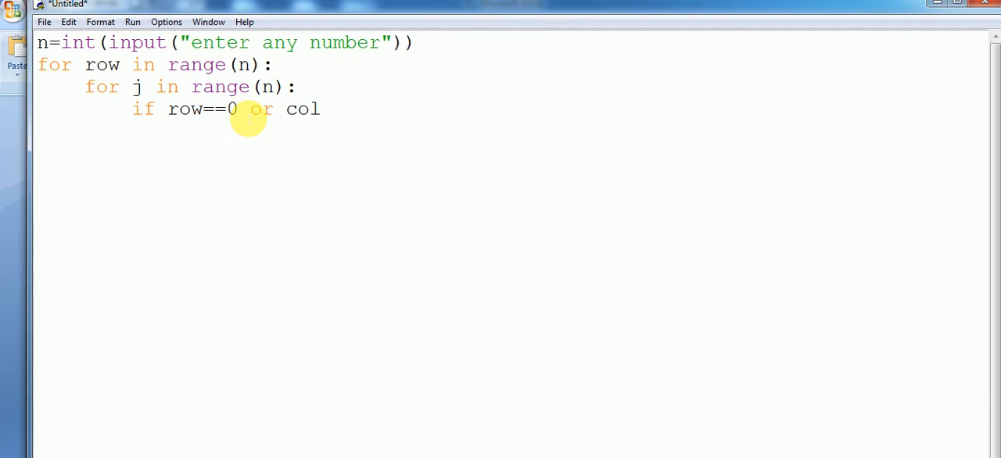
text(==0)
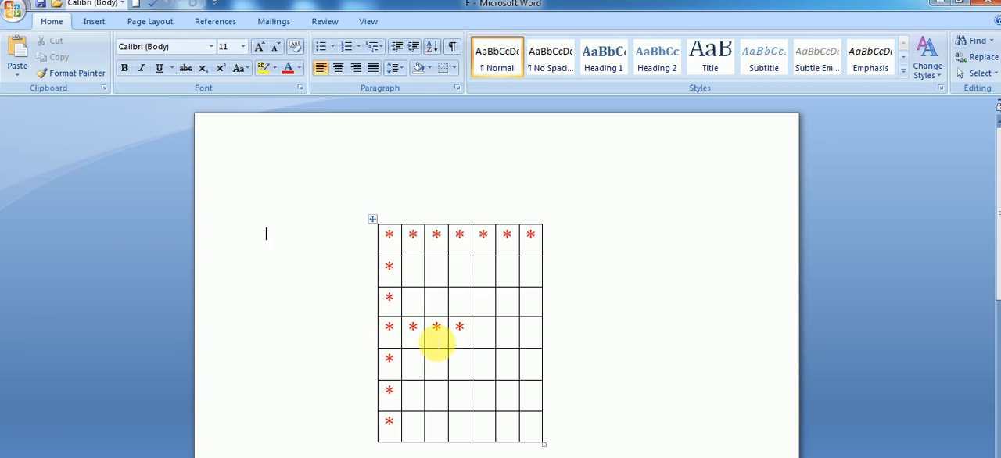
mouse_move(389, 350)
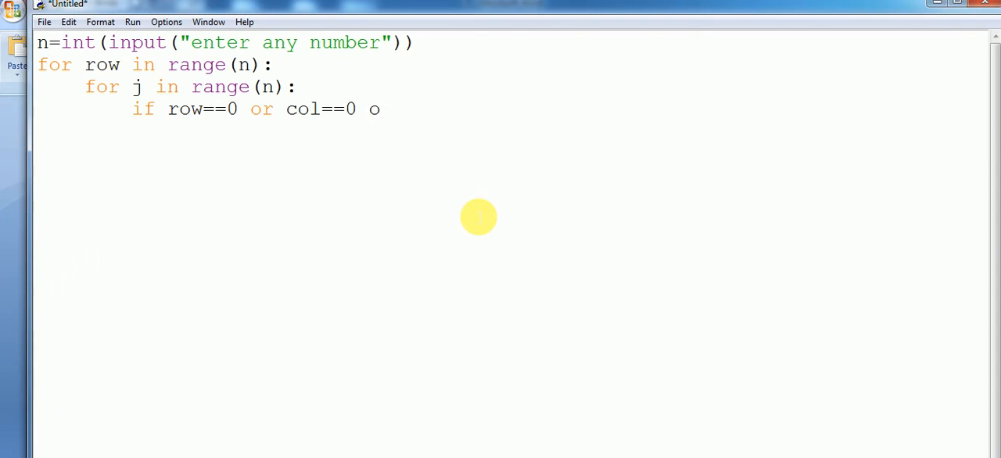
Finish the if line with 'or row==n//2:'.
text(r)
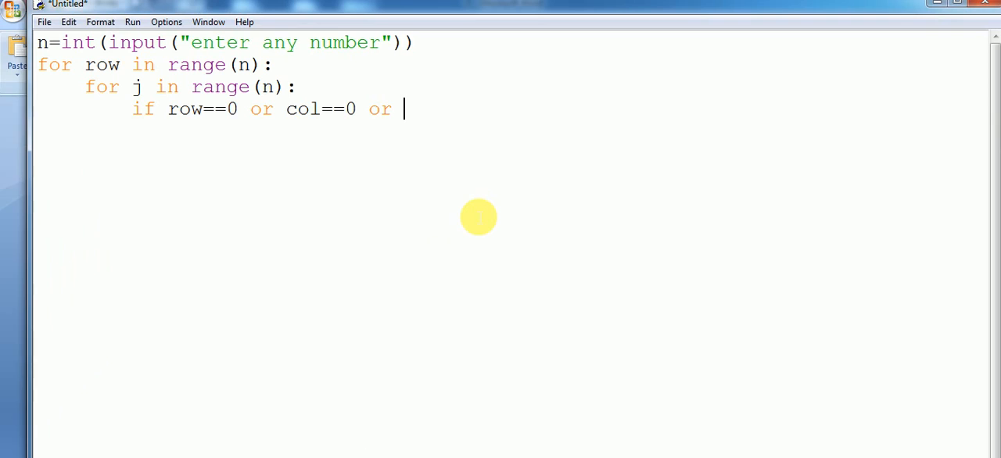
text(r)
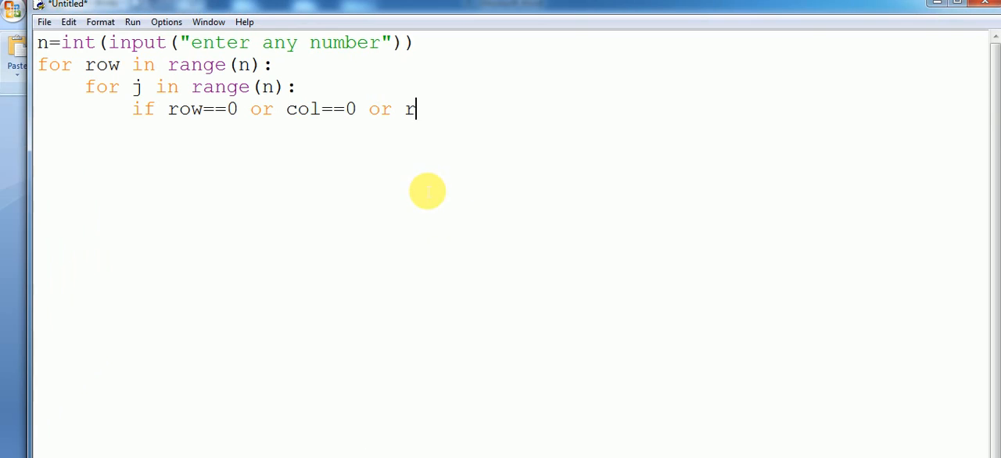
text(ow==)
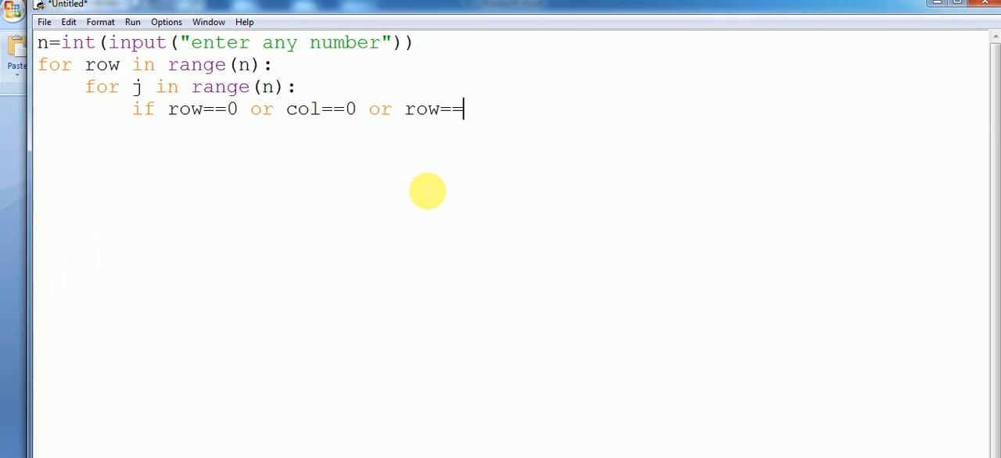
text(n)
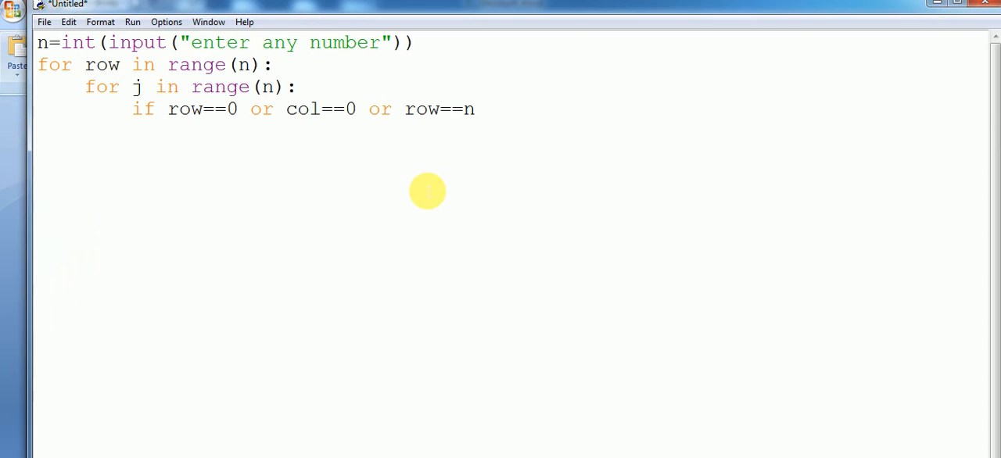
text(//2)
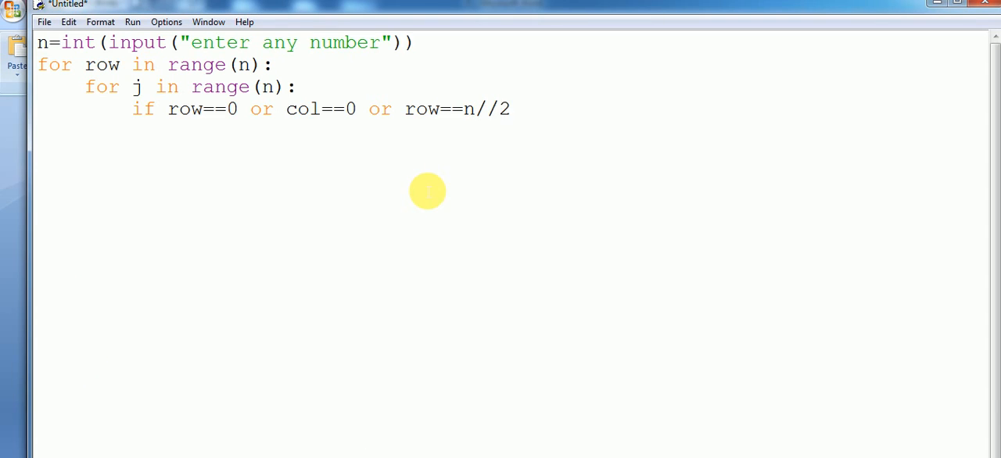
text(:)
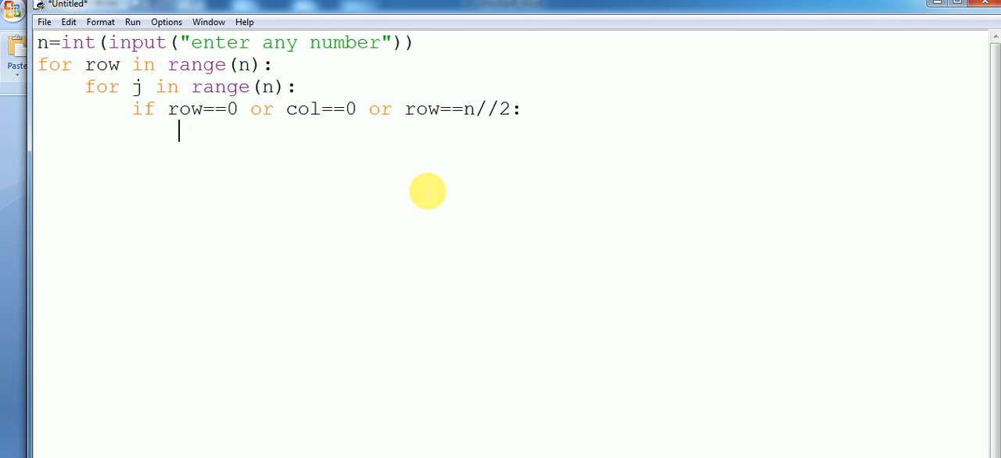
Add print("*",end='') under the if condition.
text(print)
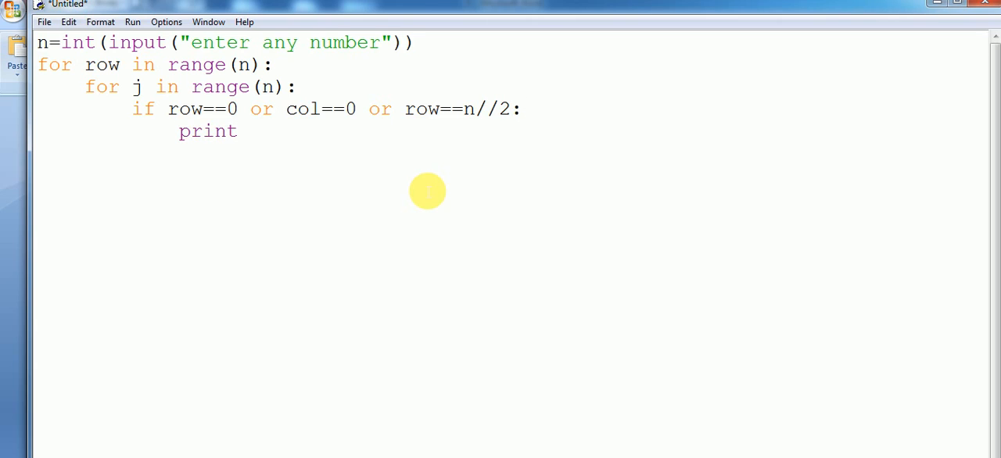
text(()
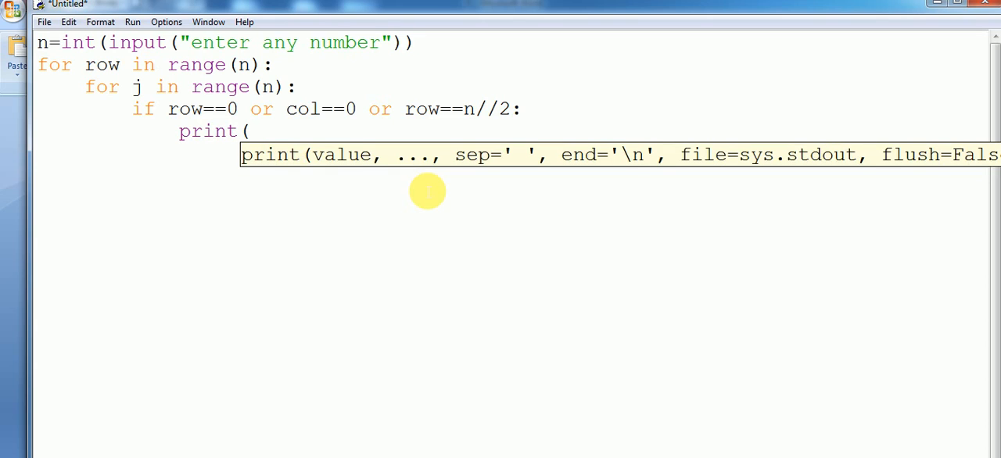
text(")
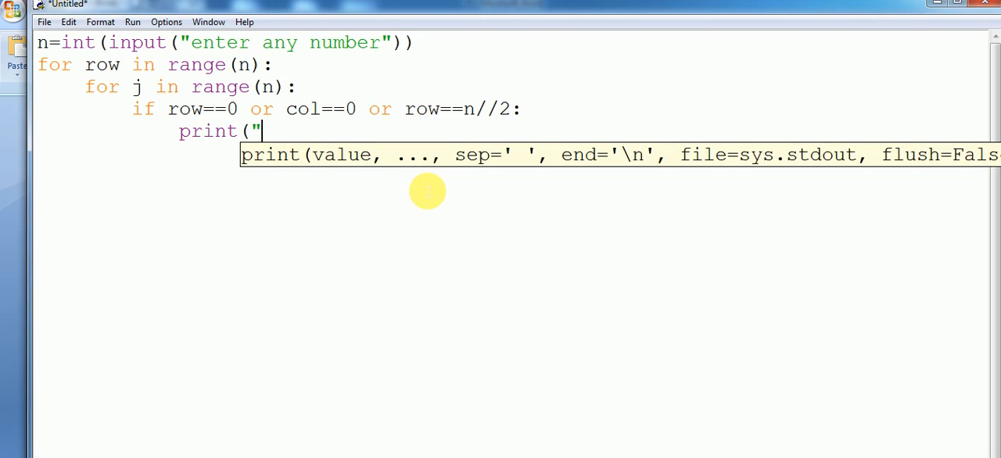
text(*)
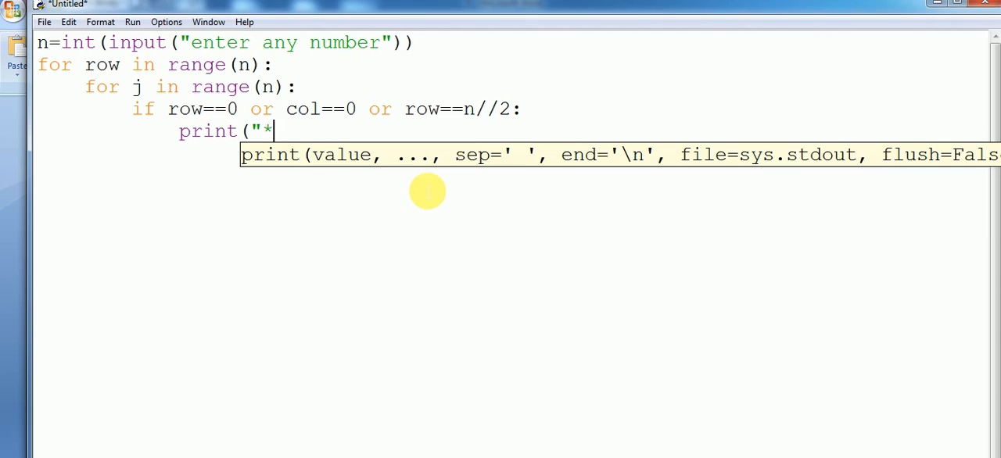
text(")
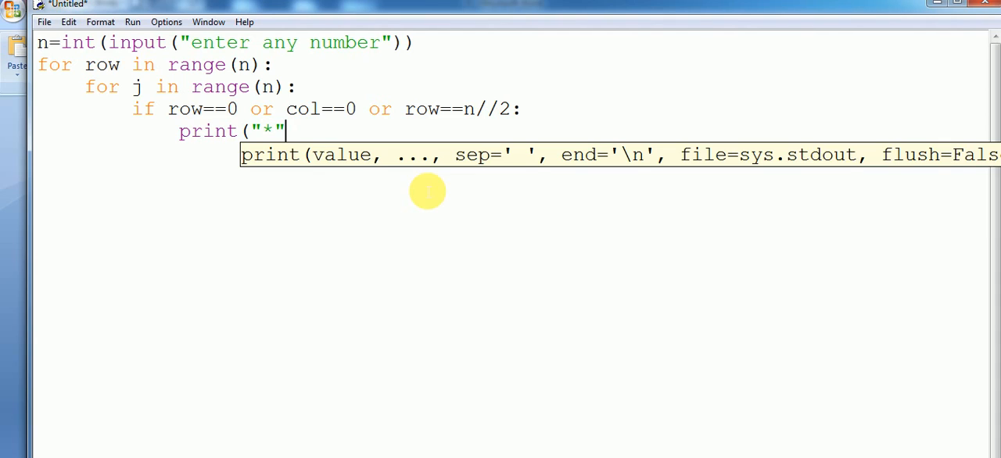
text(,end)
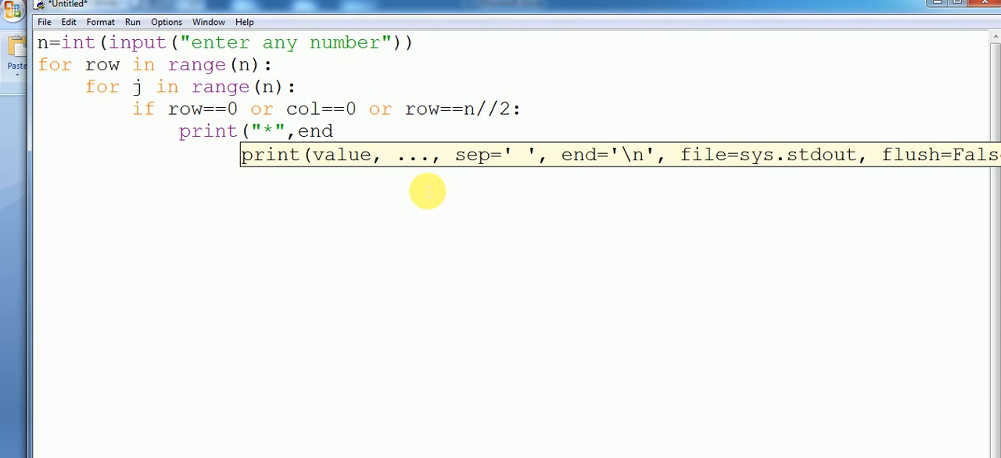
text(='')
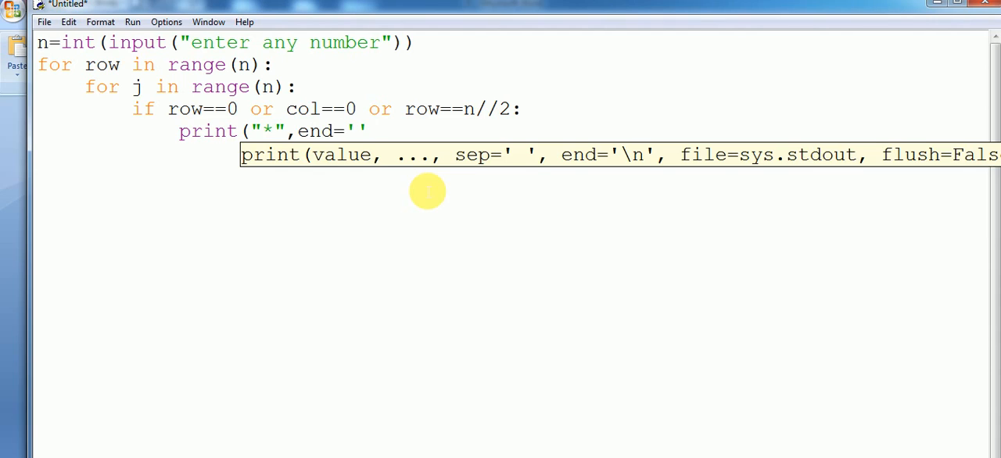
text())
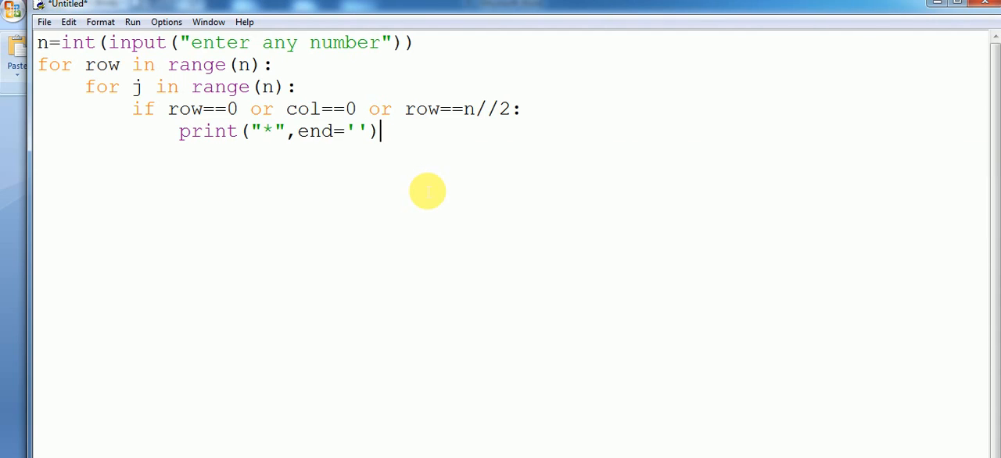
Add an else branch containing print(' ',end='').
key(enter)
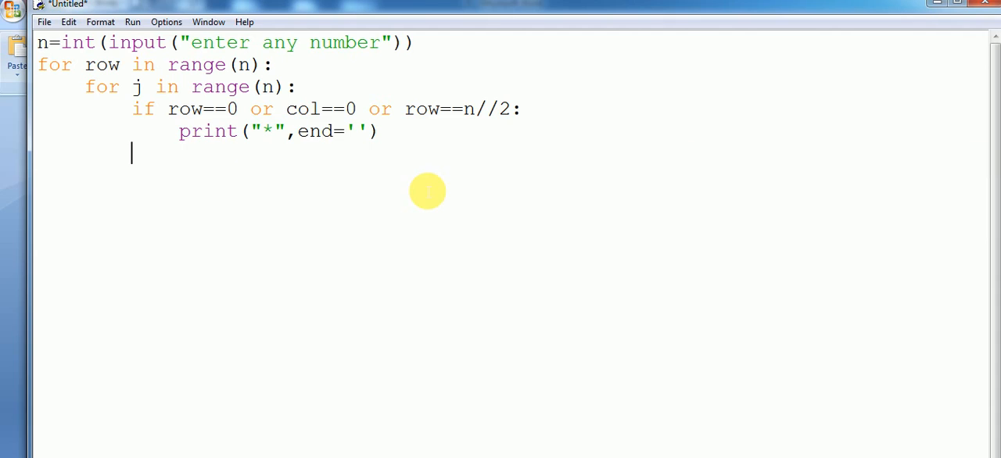
text(else)
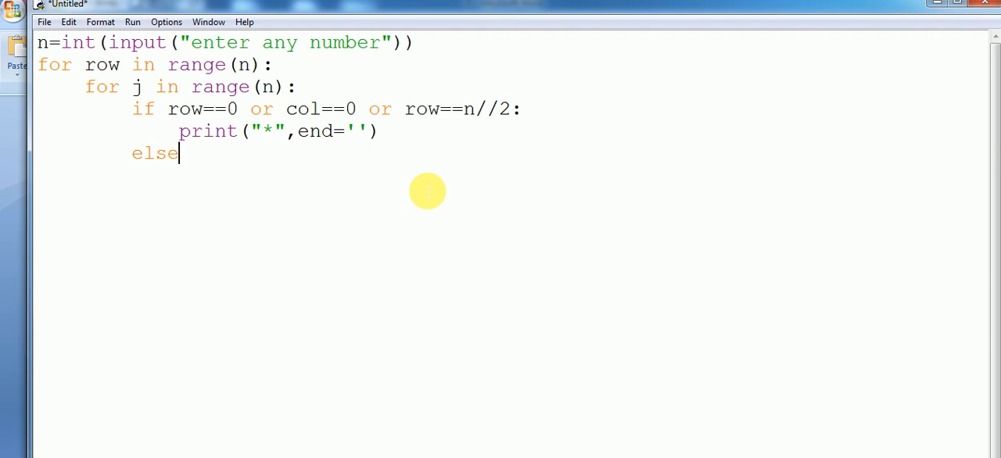
text(:)
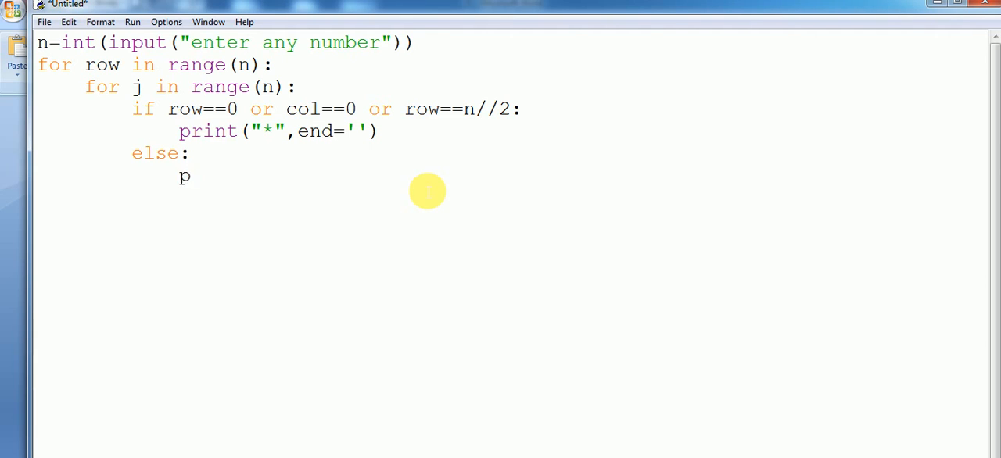
text(rint()
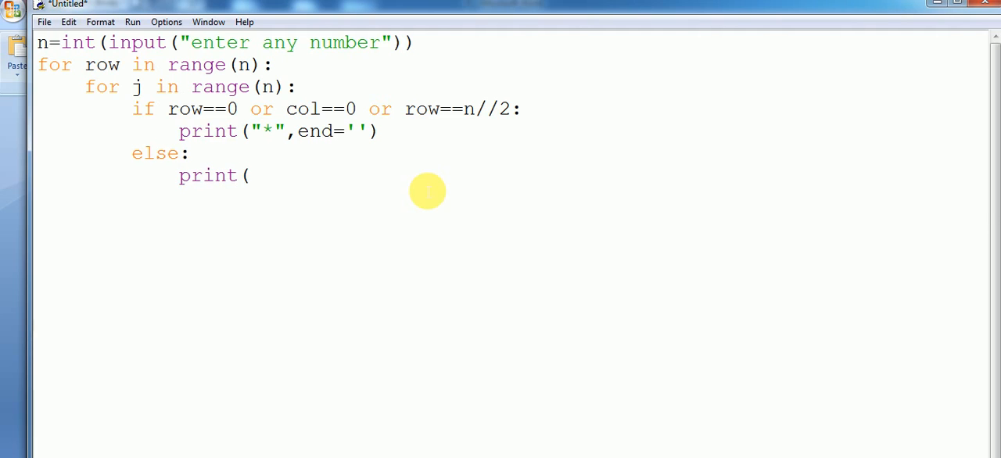
text(')
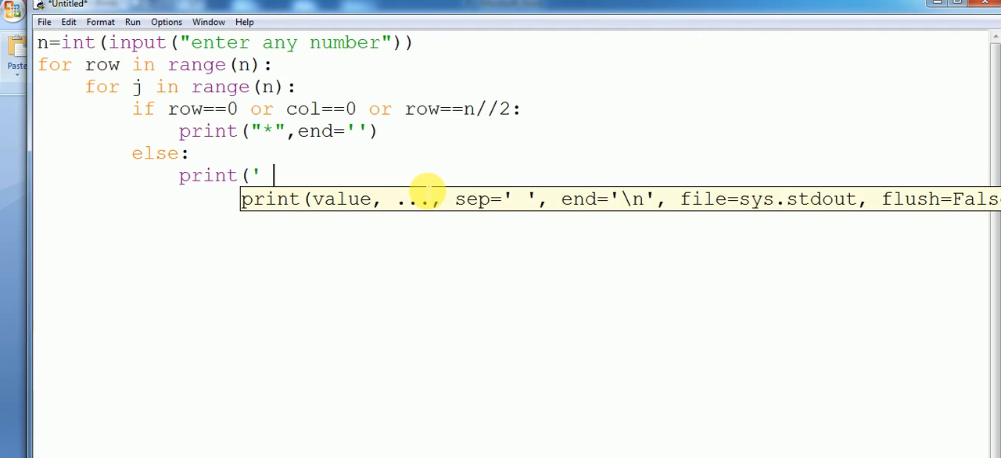
text(',)
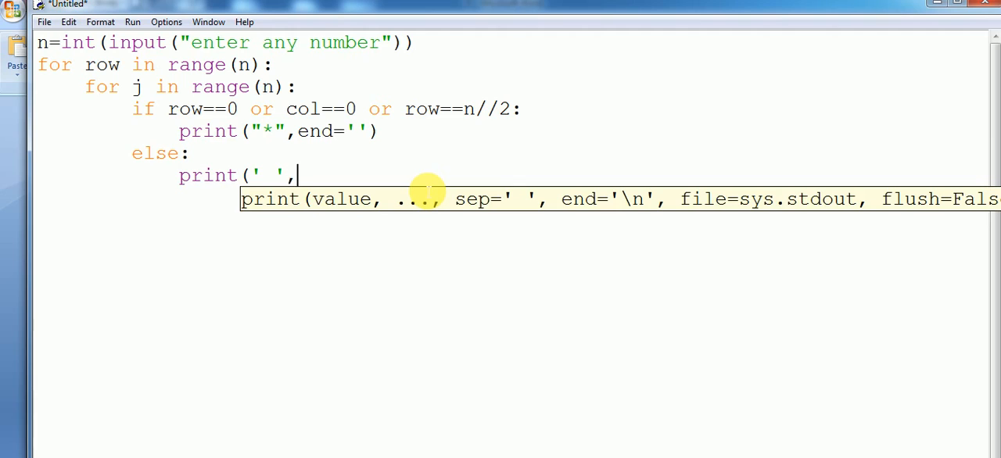
text(end=)
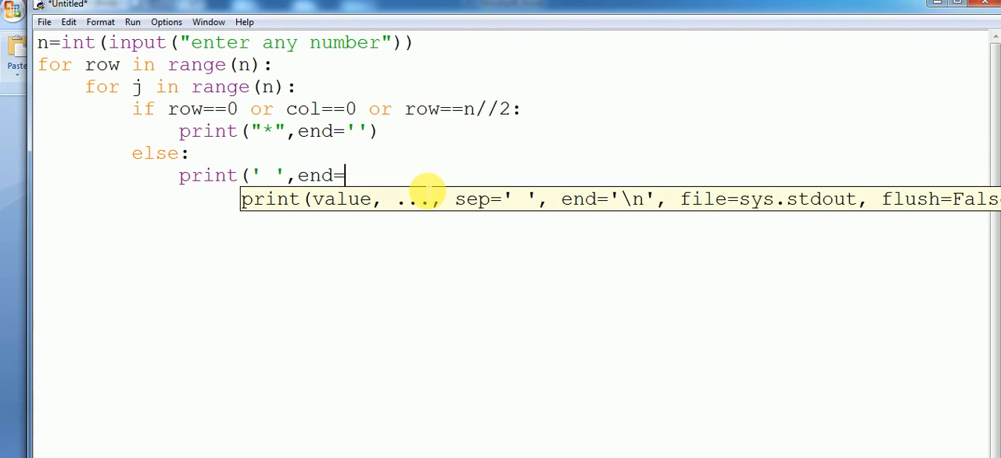
text('')
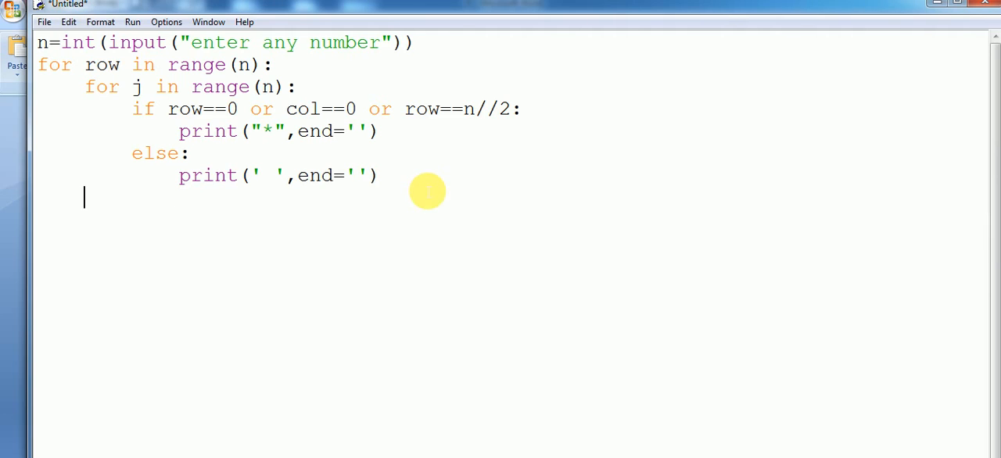
Add print() after the inner loop to end each row.
text(print)
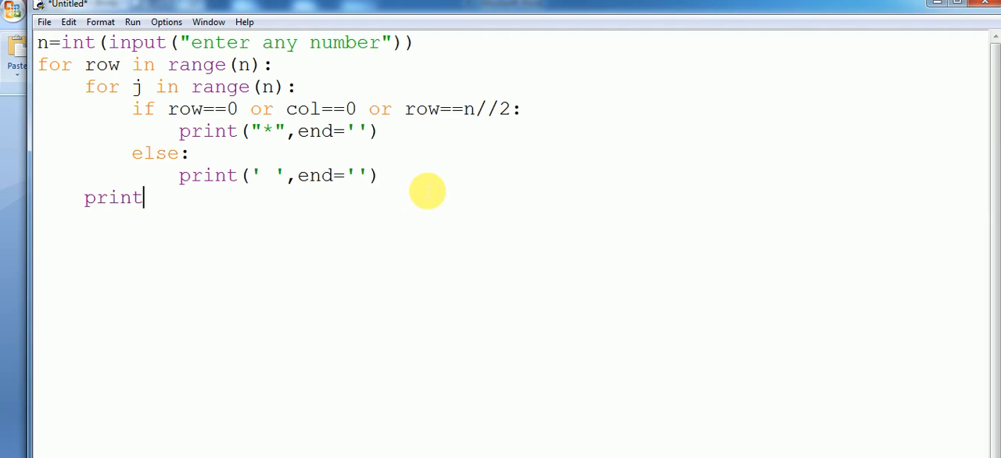
text(())
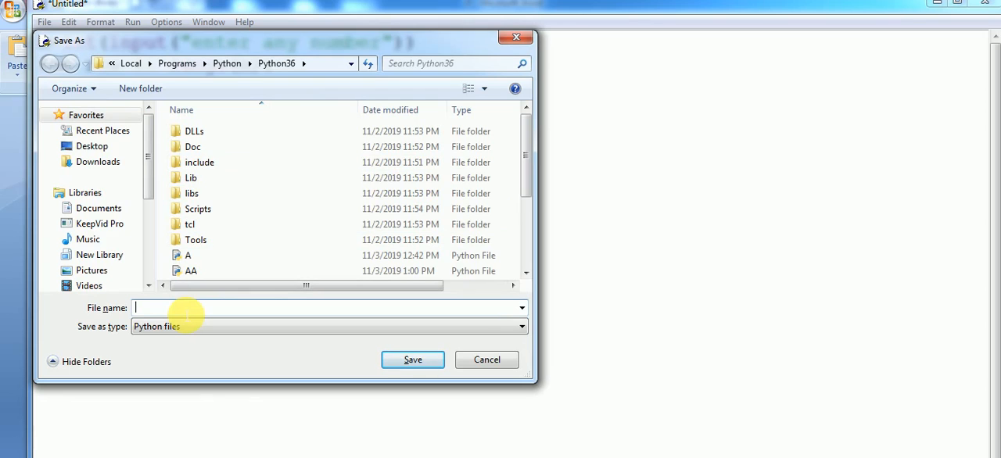
Save the script as F.py in the Python36 folder.
text(F)
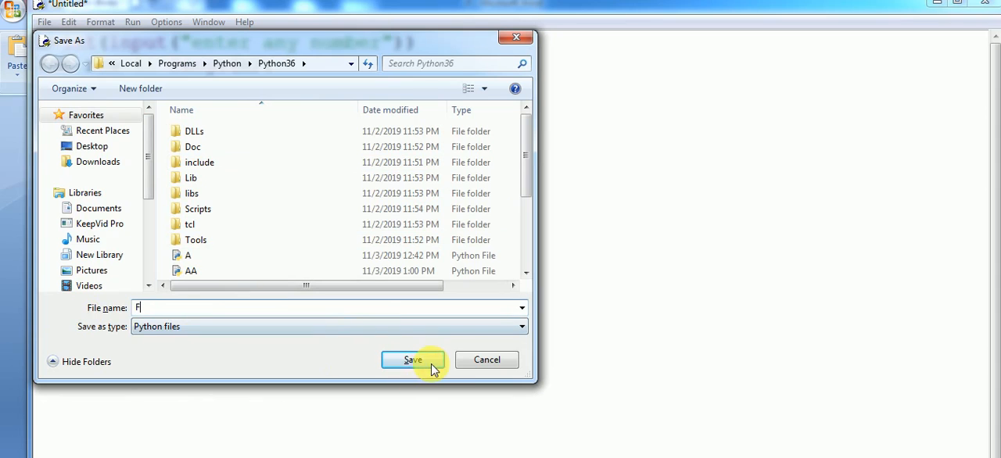
click(412, 360)
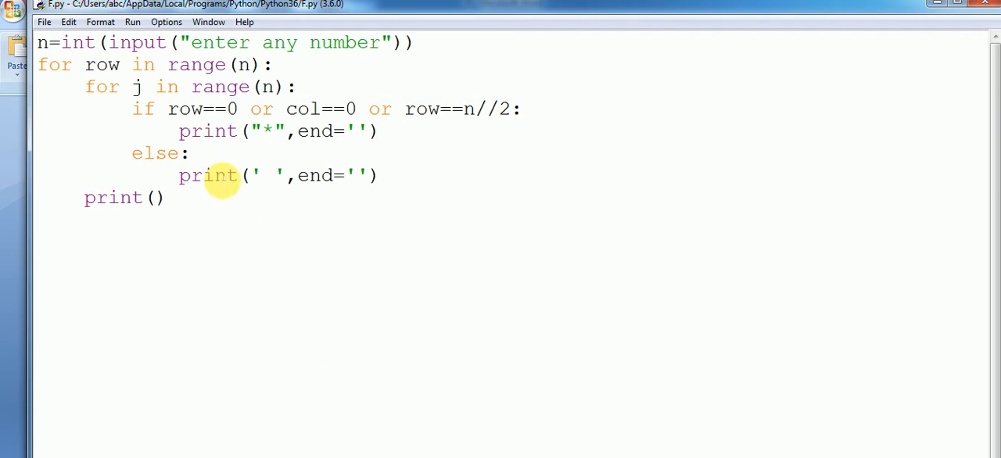
Run F.py via Run Module and answer the 'enter any number' prompt with 7.
click(131, 22)
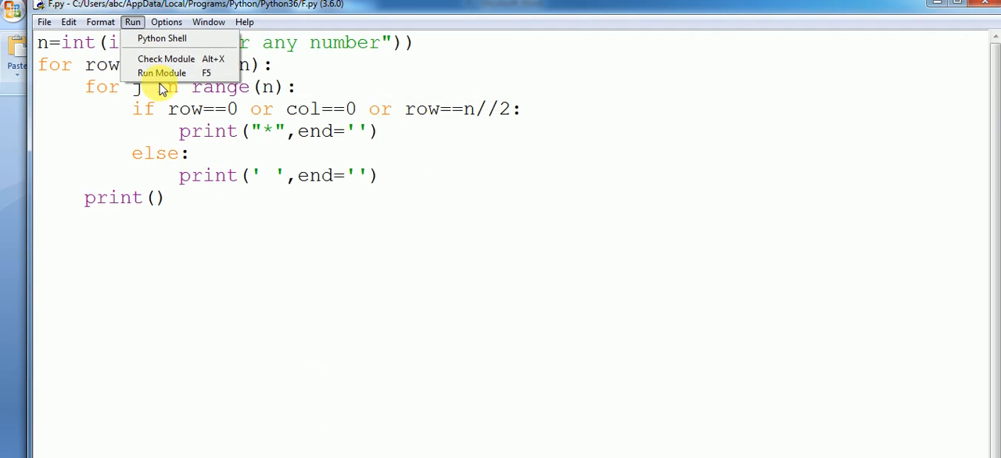
click(162, 72)
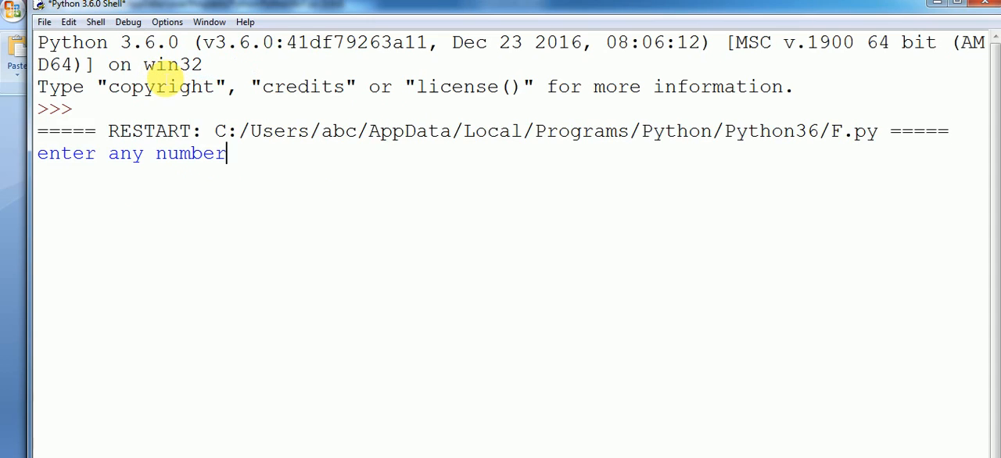
text(7)
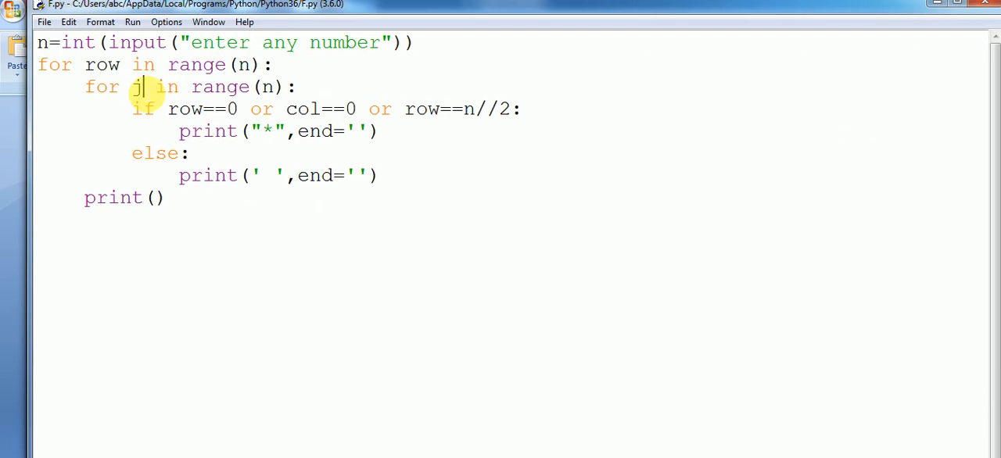
Rename the inner loop variable j to col and run the module.
text(col)
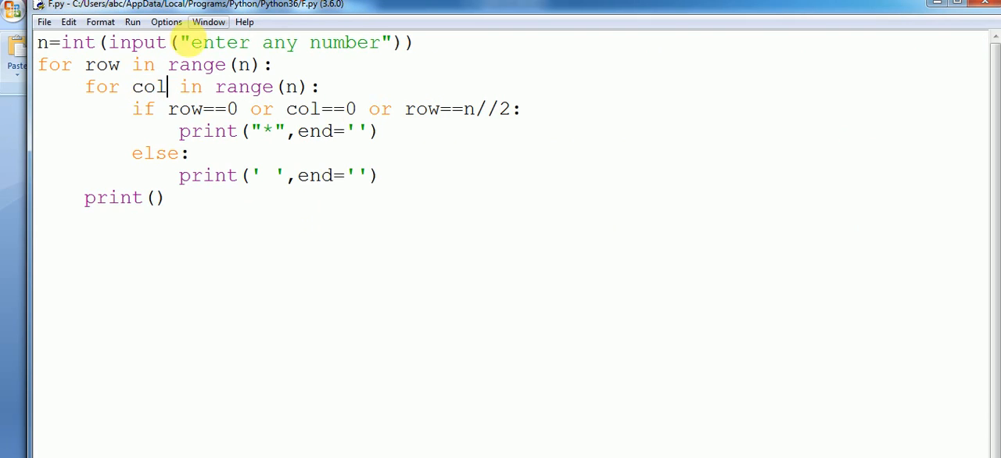
click(132, 22)
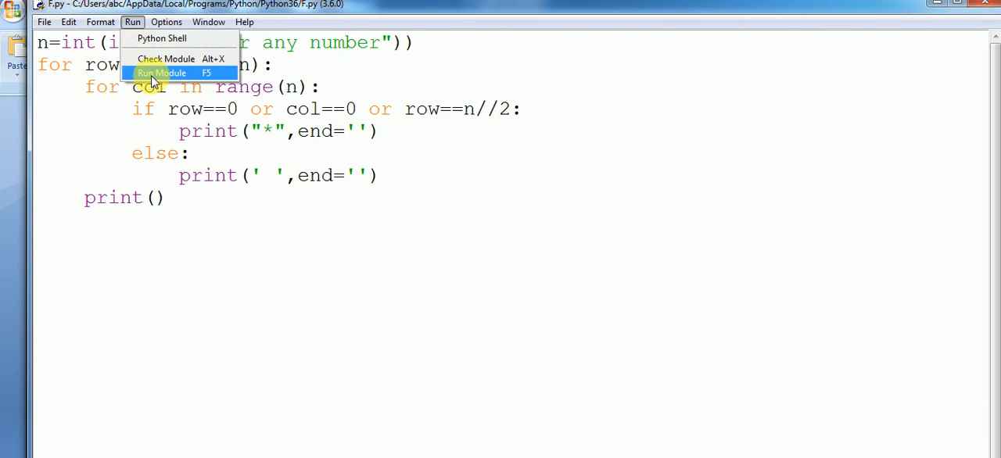
click(161, 72)
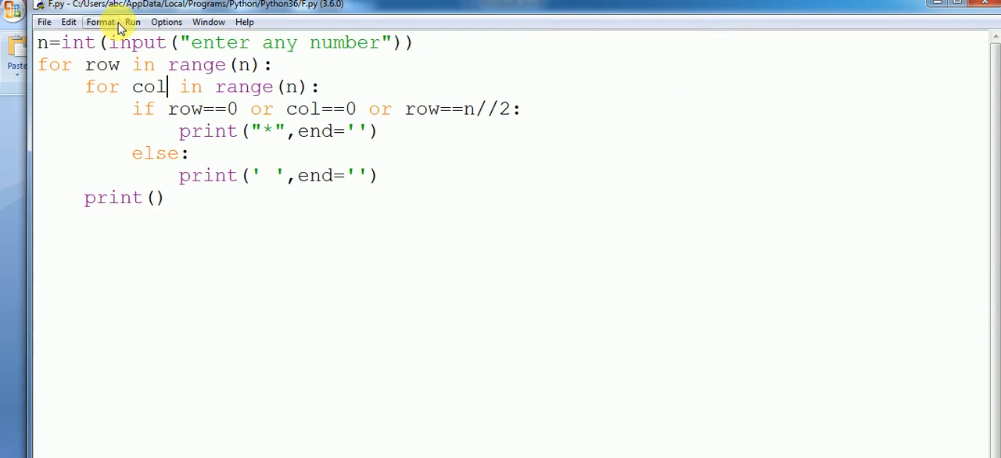
Run F.py again with 7 to print the asterisk F, then return to the editor.
click(131, 22)
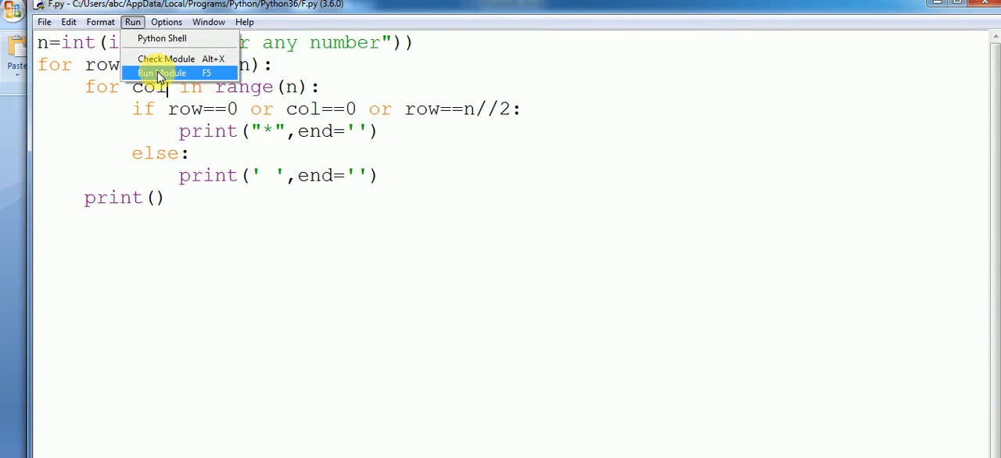
click(161, 72)
text(7)
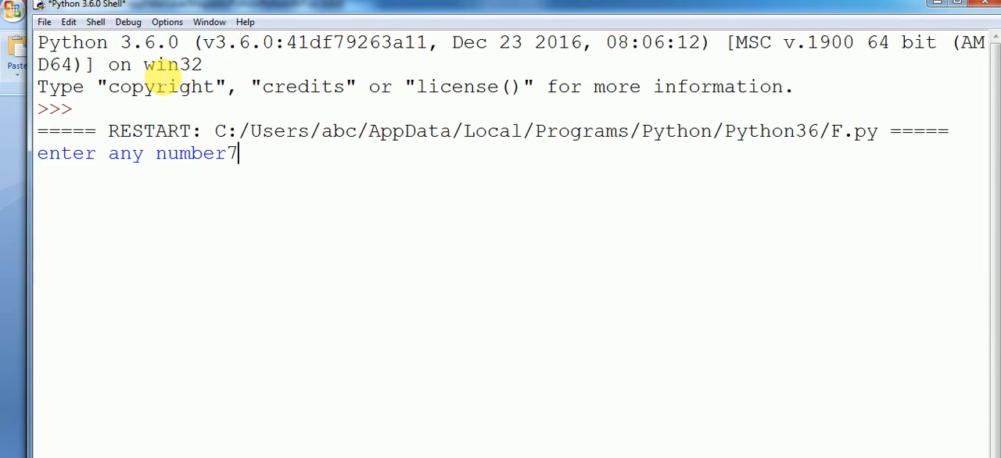
key(enter)
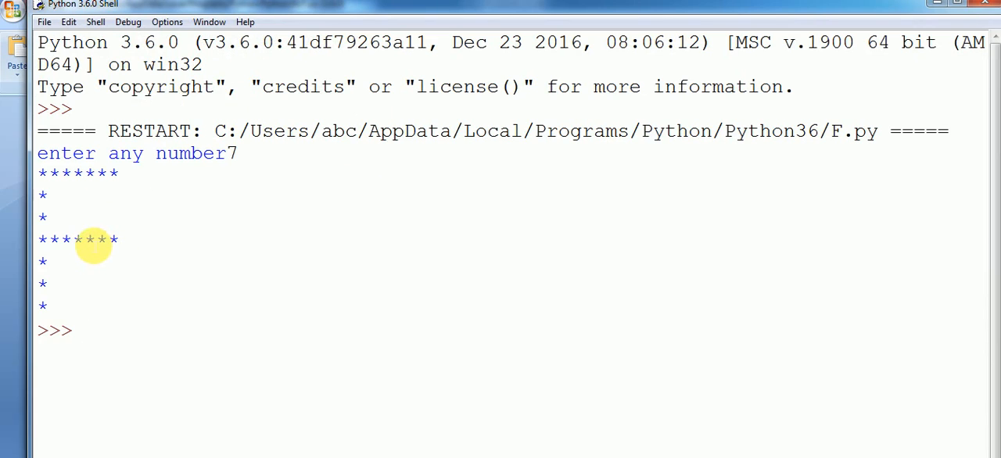
click(81, 330)
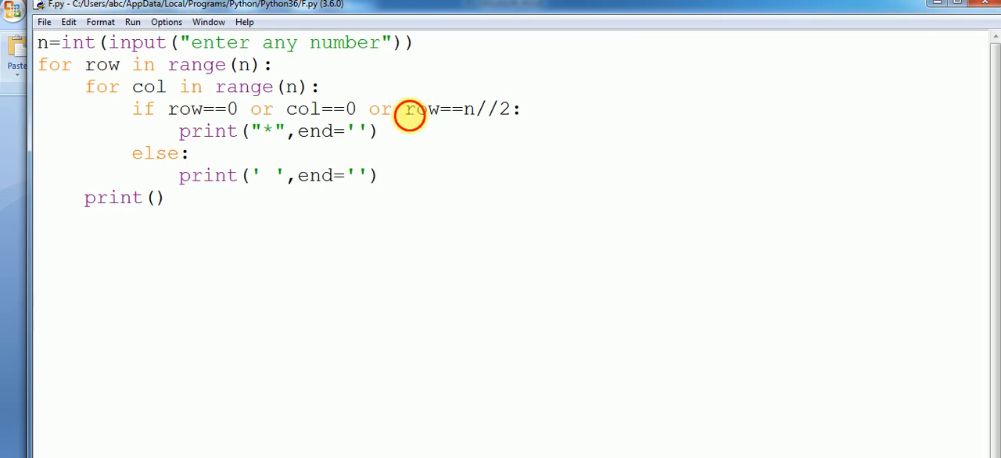
Rewrite the middle-bar condition as (row==n//2 and col in range(n//2)) and save F.py.
text(()
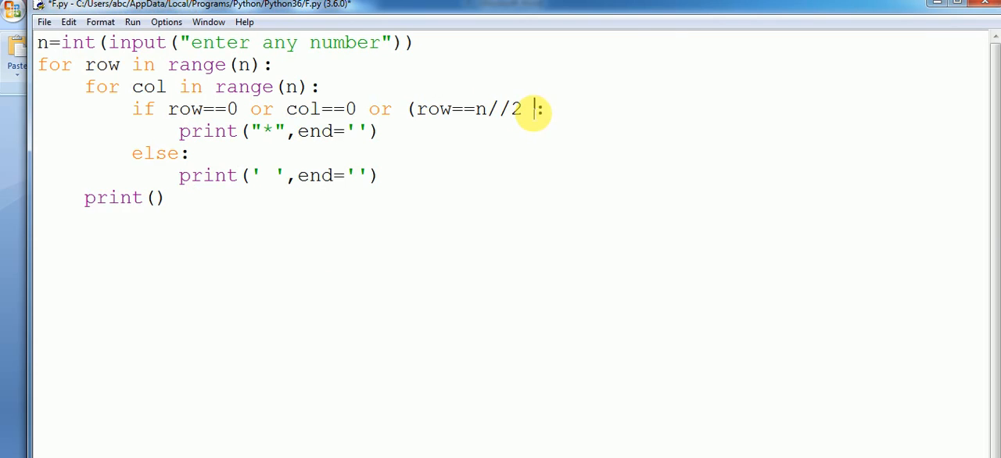
text(and)
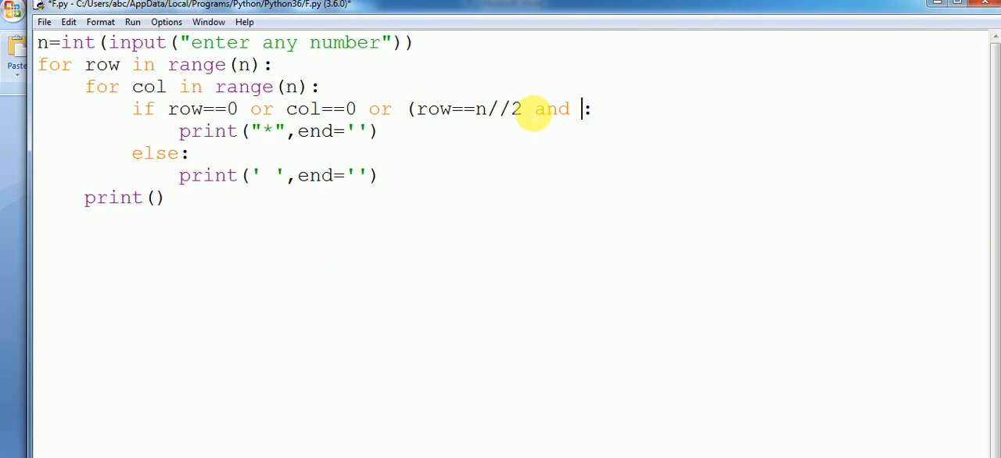
text(col in)
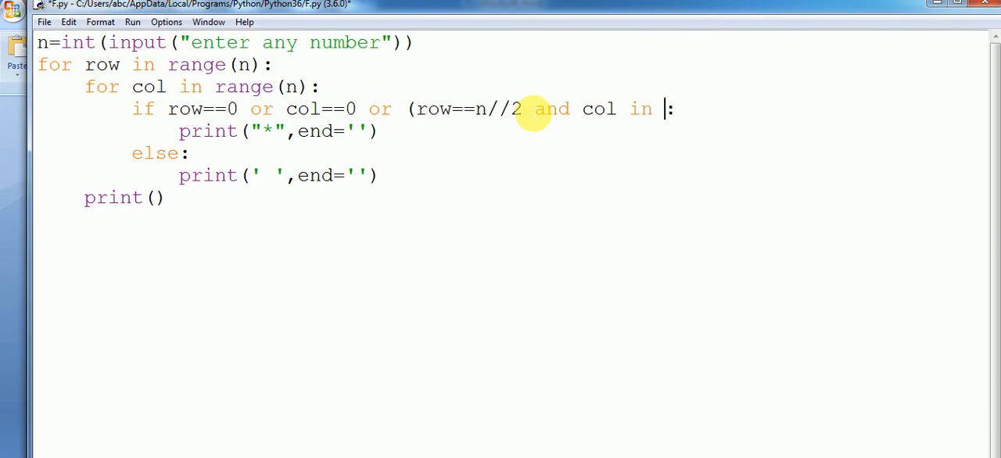
text(ran)
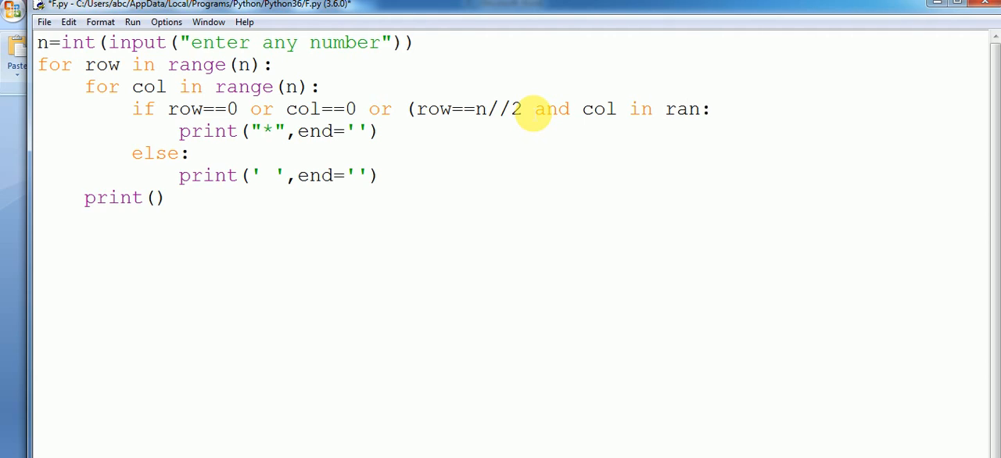
text(g)
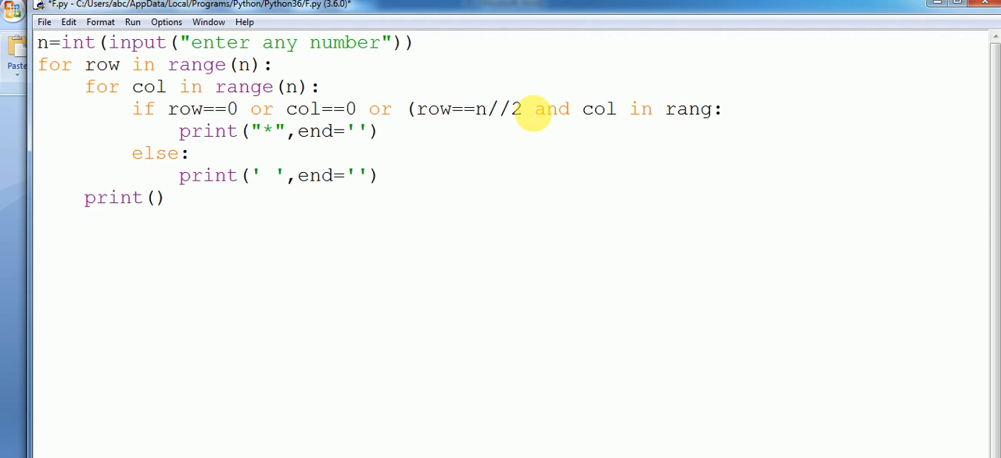
text(e)
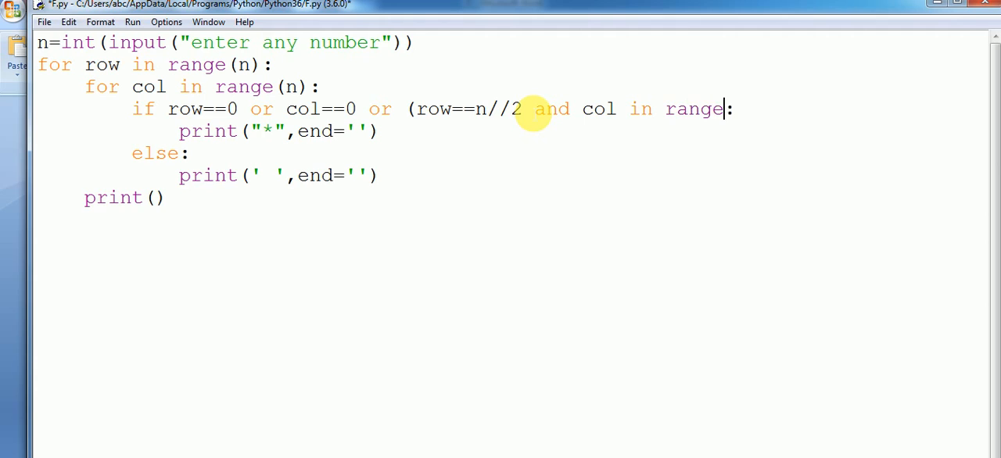
text((n//)
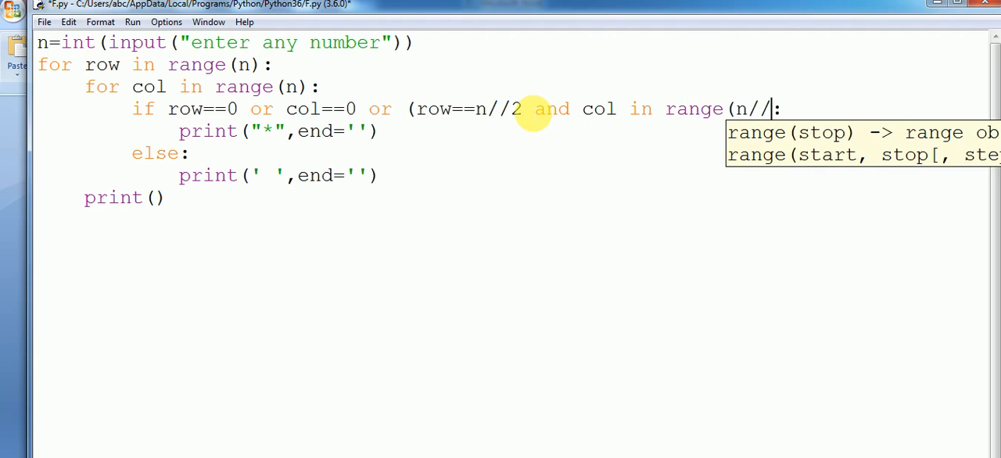
text(2)
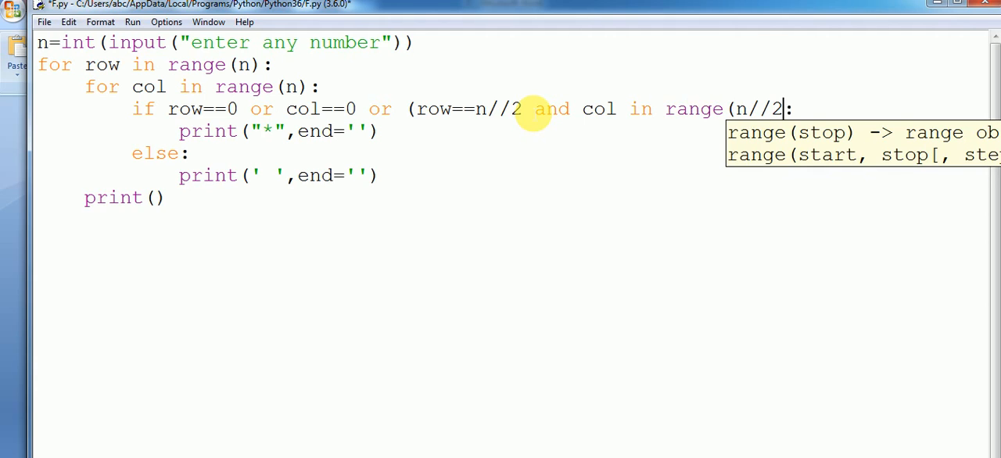
text())
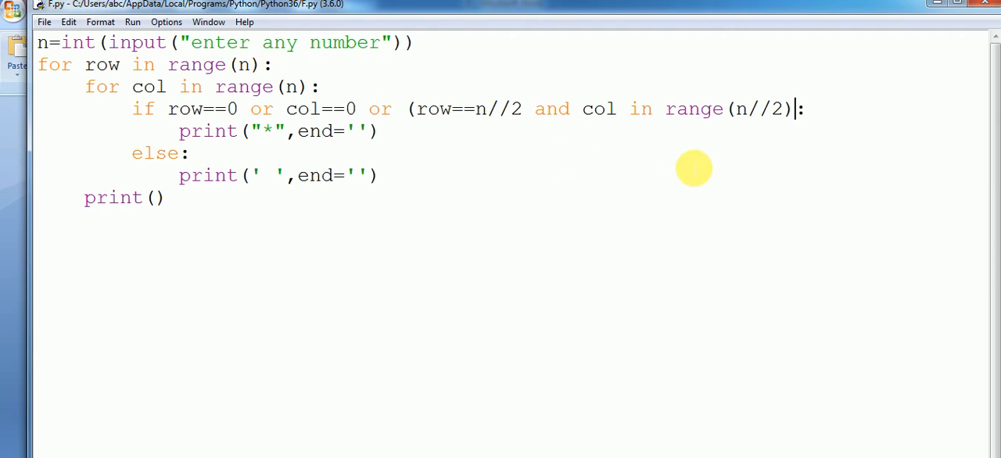
mouse_move(425, 122)
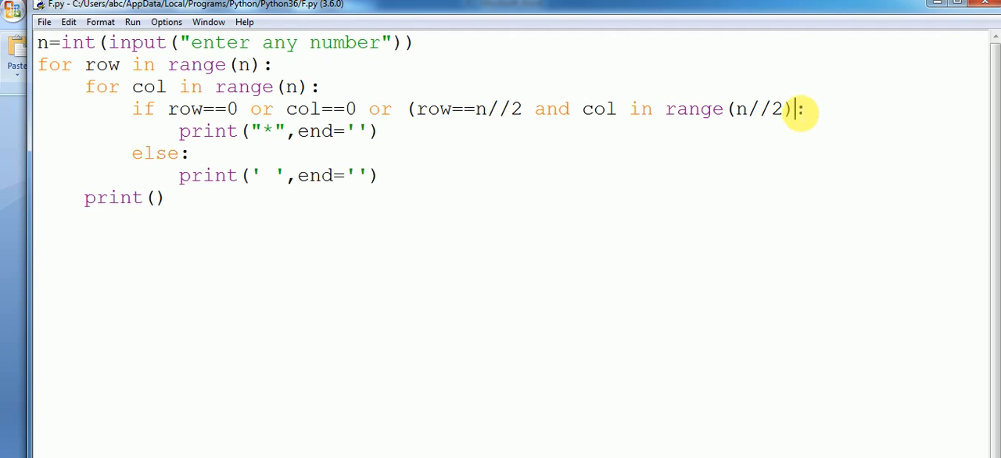
drag(406, 109, 791, 110)
text())
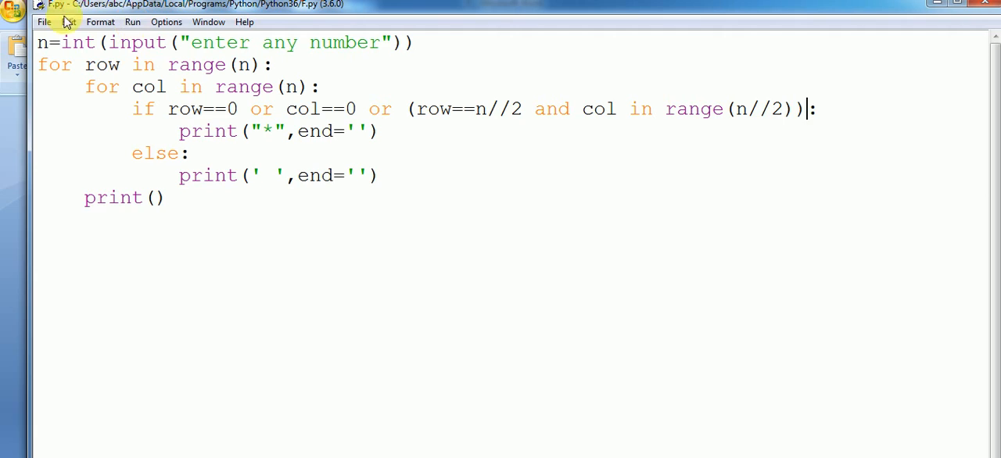
Run F.py so the shell prints the asterisk F with a three-star middle bar.
click(131, 21)
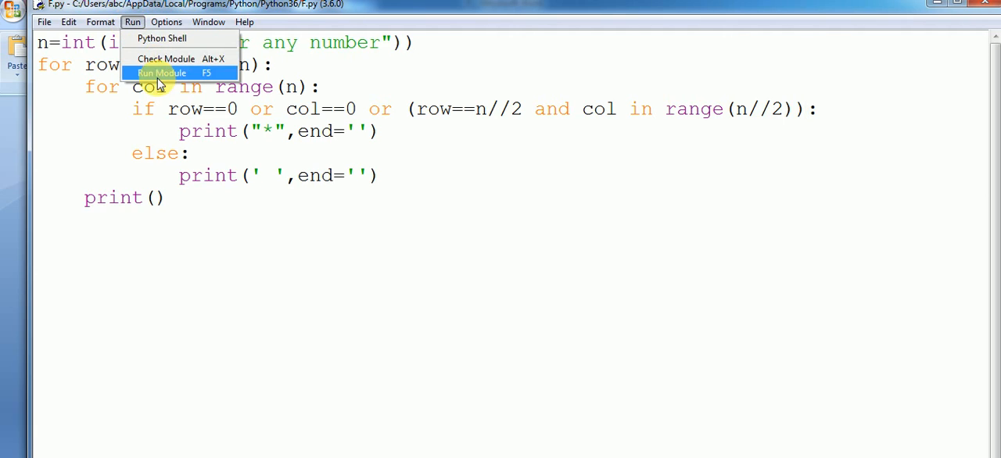
click(161, 71)
text(7)
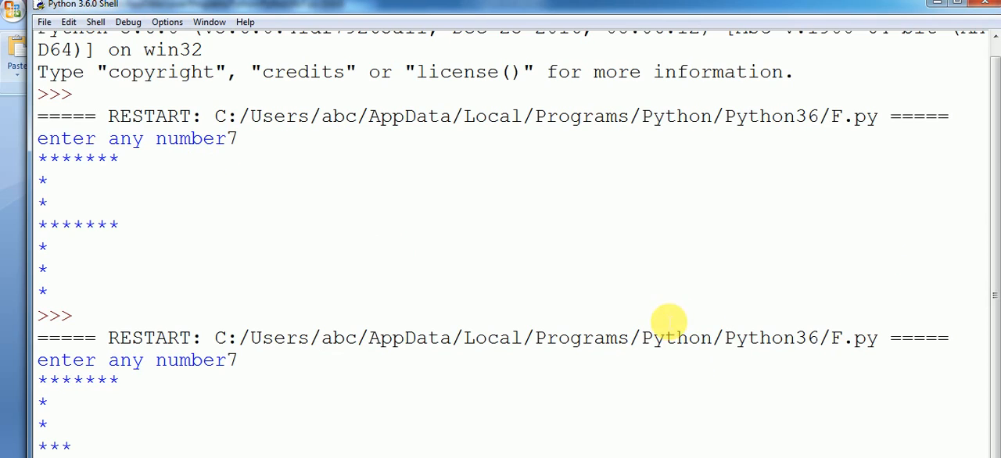
mouse_move(304, 447)
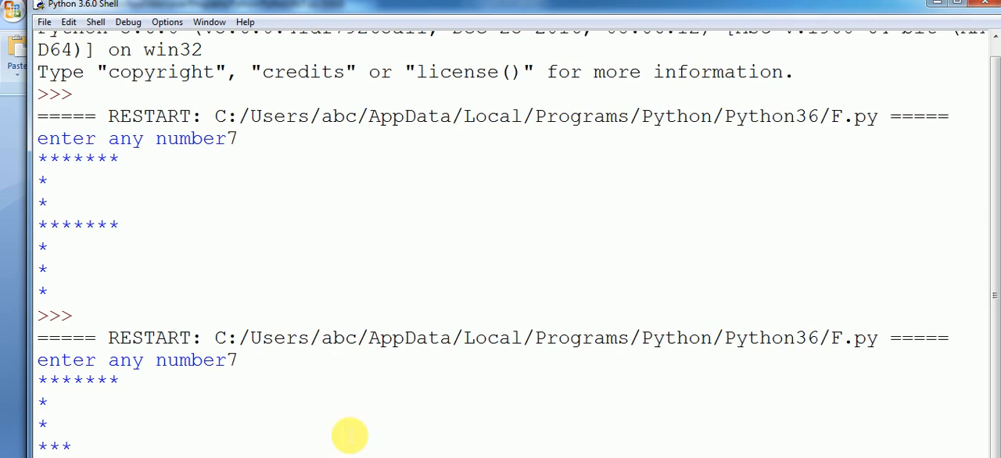
mouse_move(770, 285)
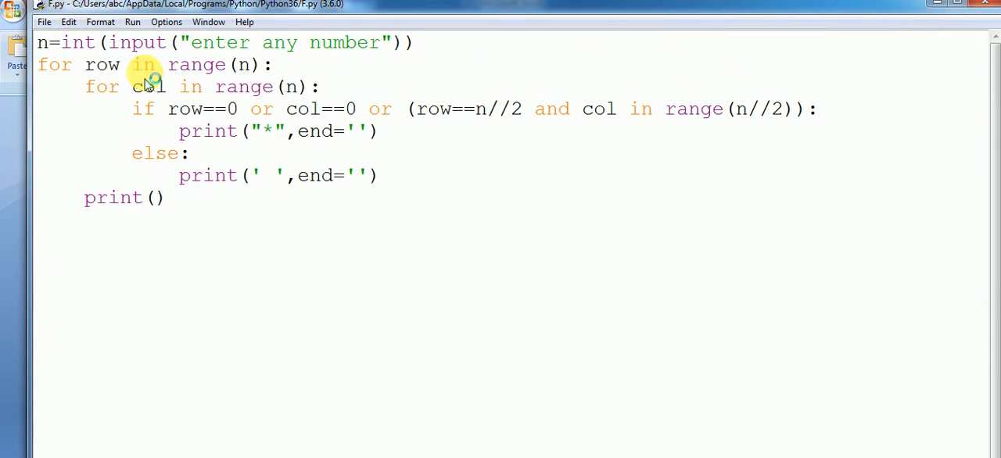
key(F5)
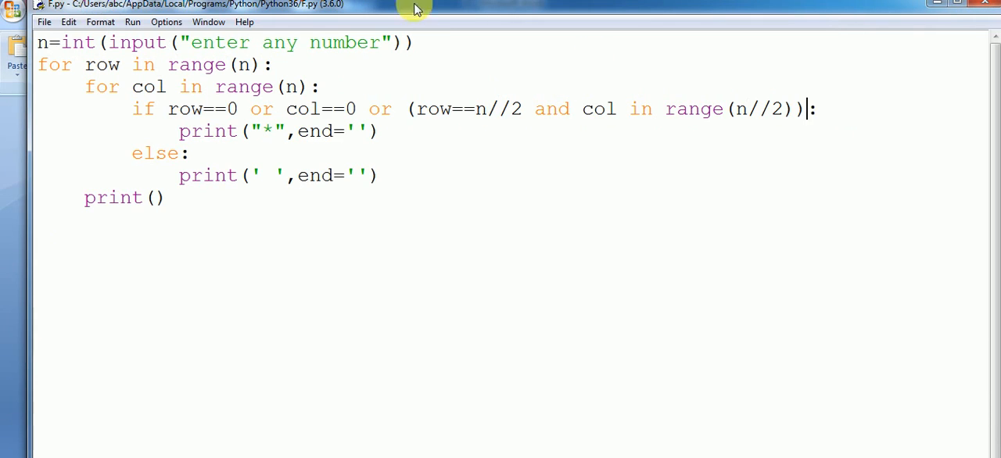
Start a fresh Python shell from the Run menu.
click(132, 22)
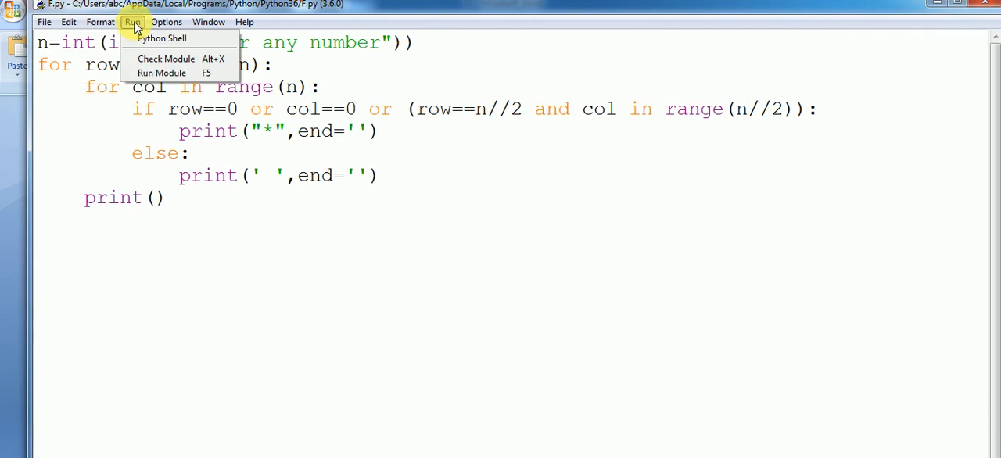
click(164, 86)
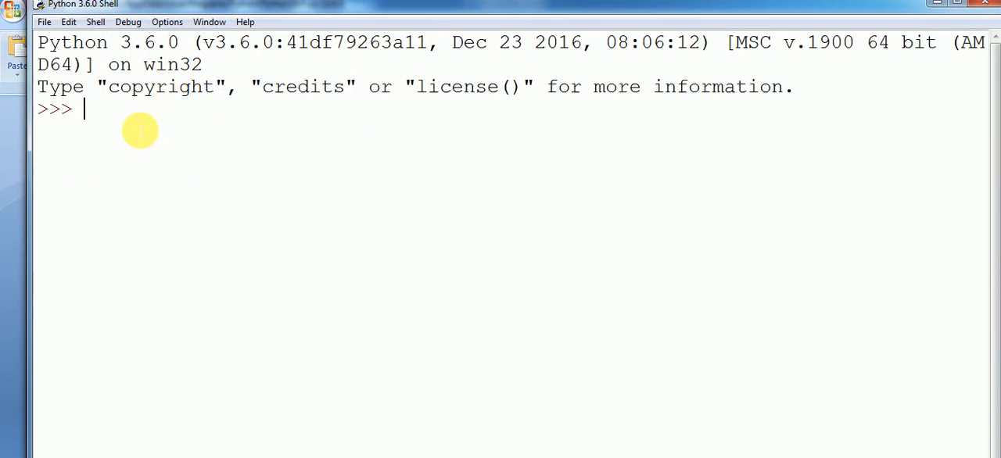
key(F5)
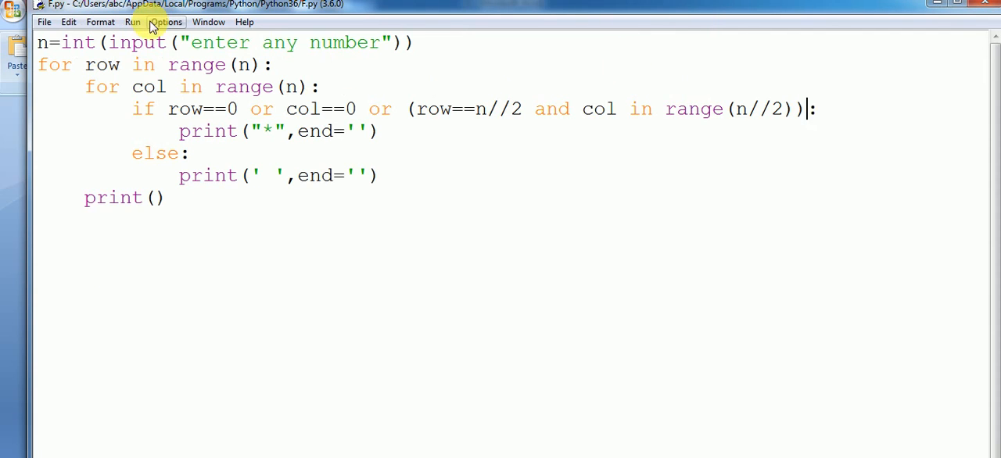
Rerun F.py and answer the 'enter any number' prompt with 7.
click(131, 22)
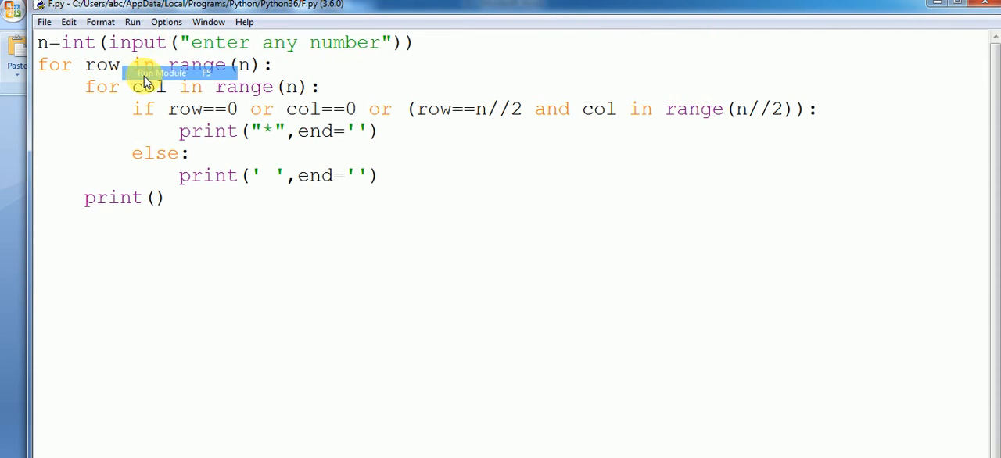
key(F5)
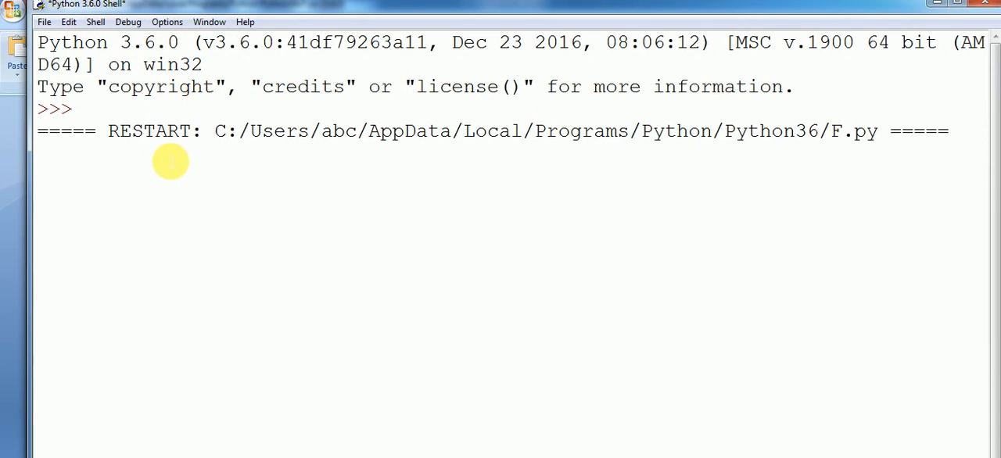
text(enter any number)
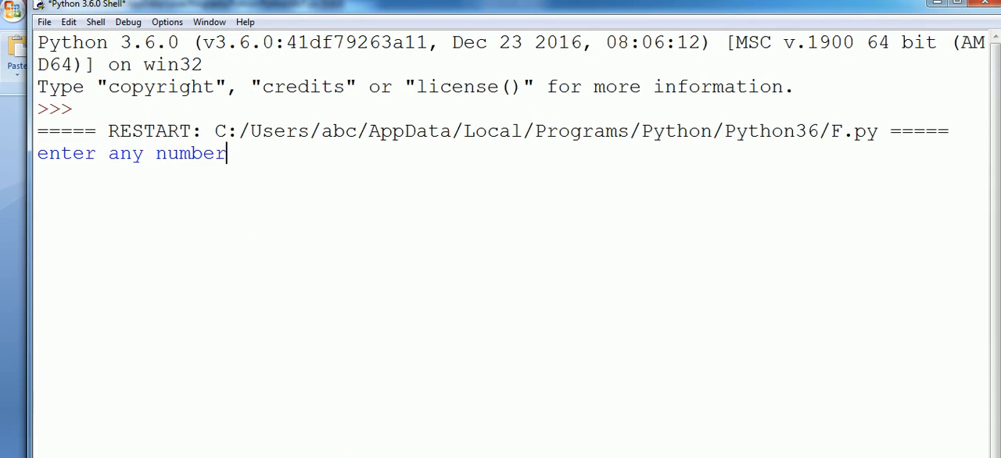
text(7)
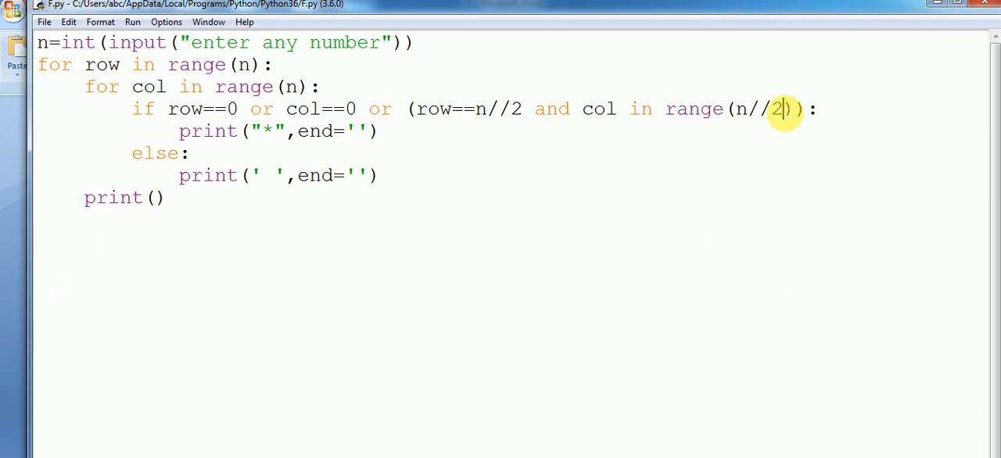
Change the middle-bar range to n//2+1 and save F.py.
text(+1)
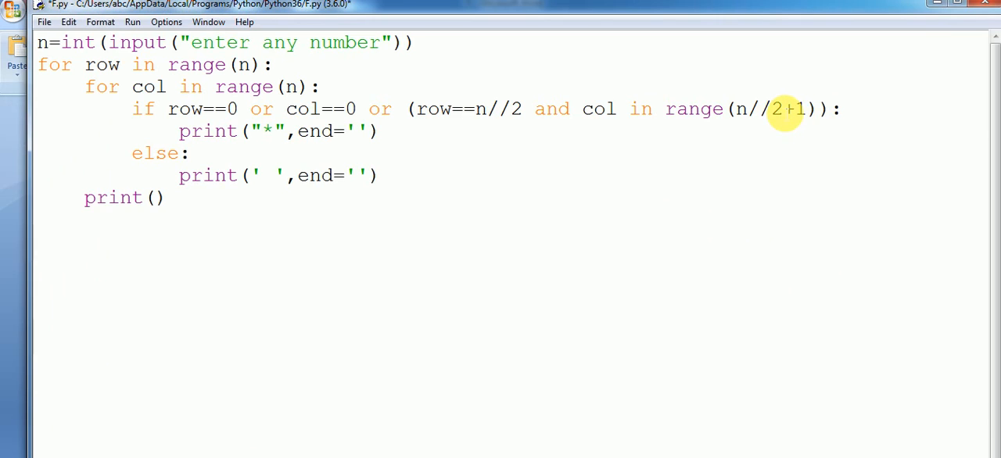
key(ctrl+s)
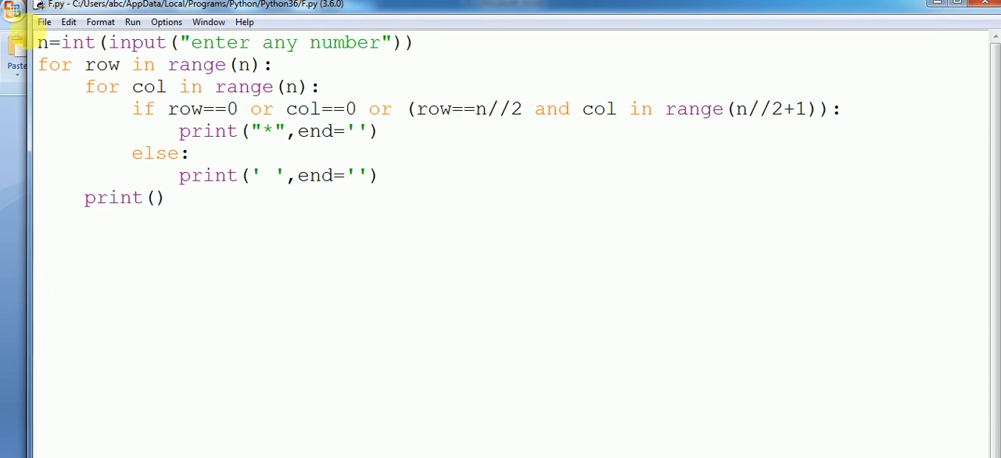
Run the updated F.py with input 7, then run it once more.
click(131, 22)
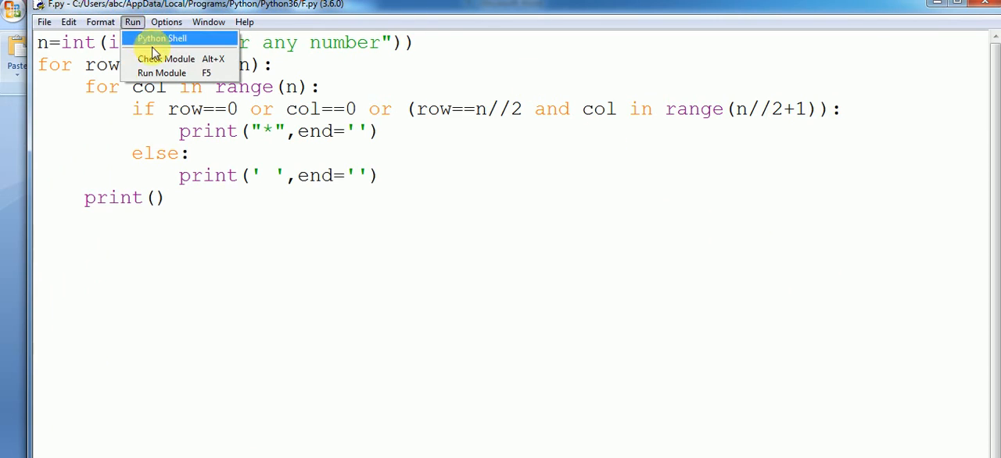
click(162, 72)
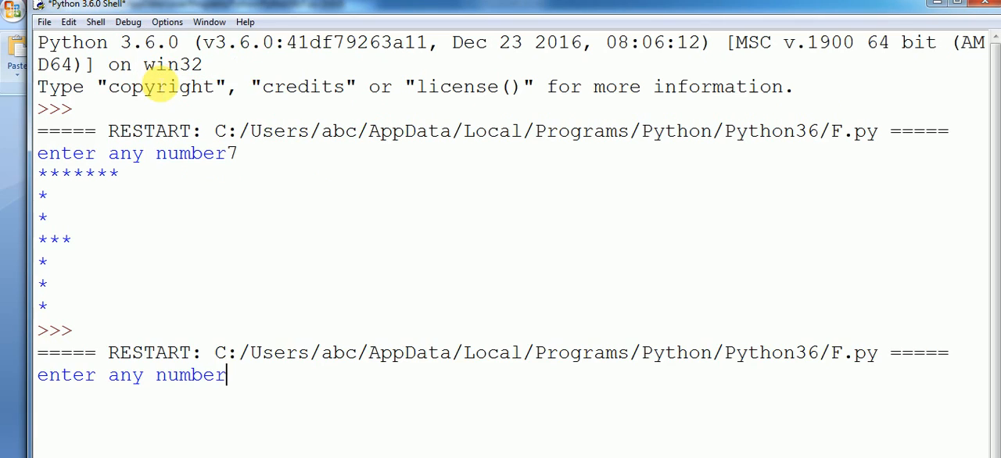
text(7)
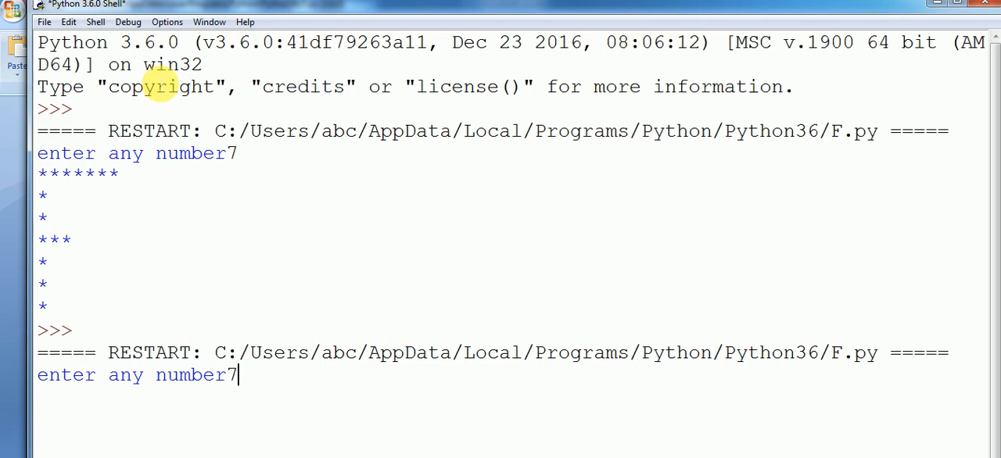
scroll(down, 3)
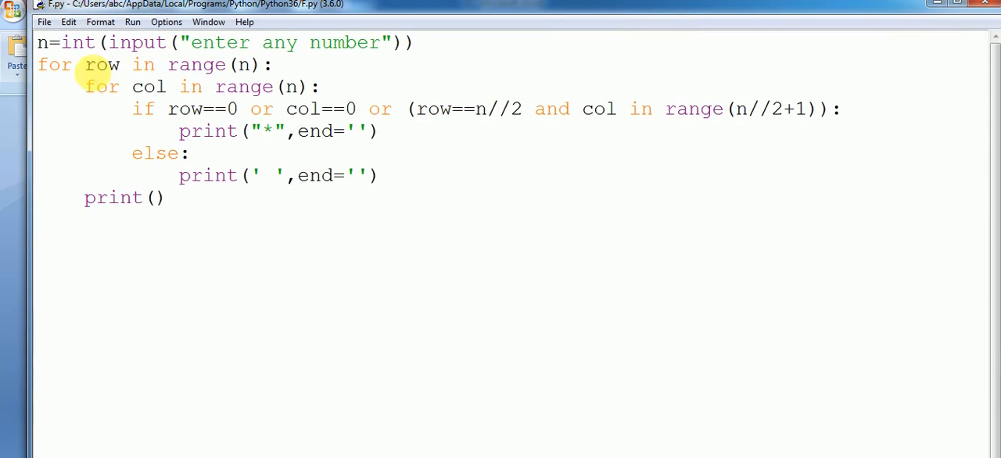
click(132, 22)
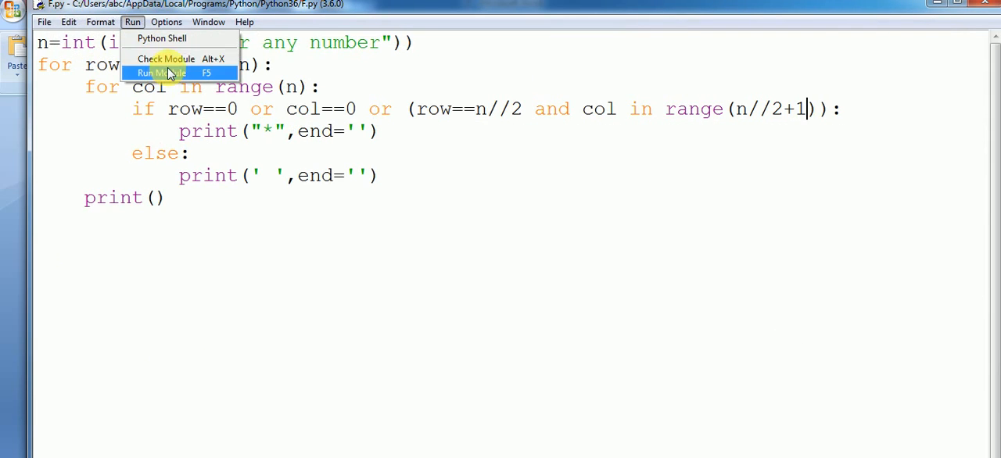
click(160, 72)
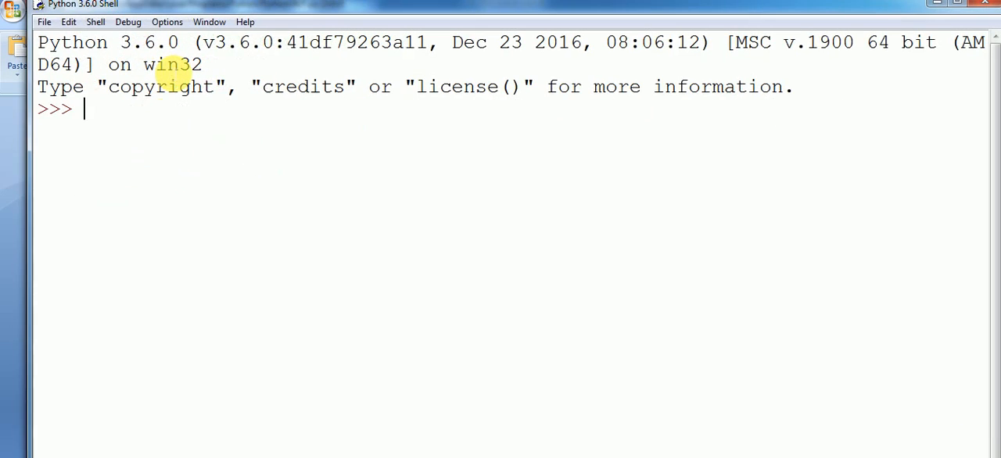